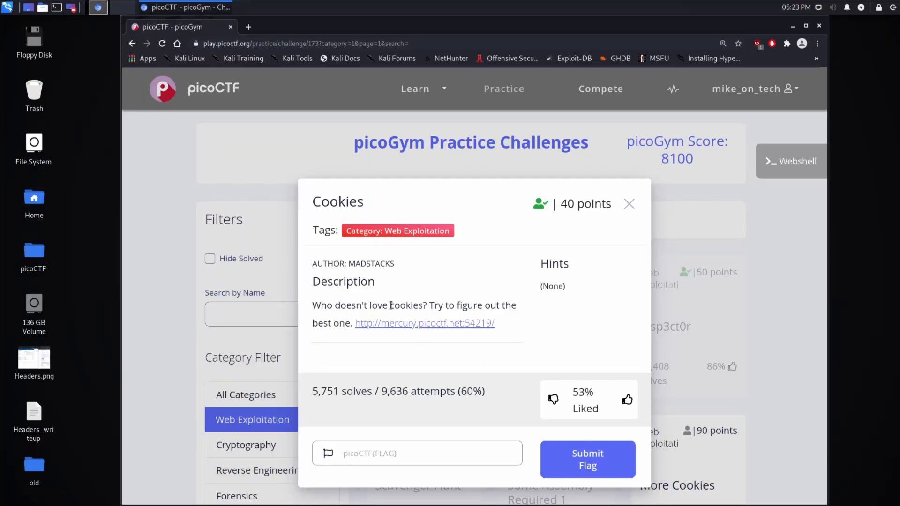
{"action": "mouse_move", "coordinate": [414, 328]}
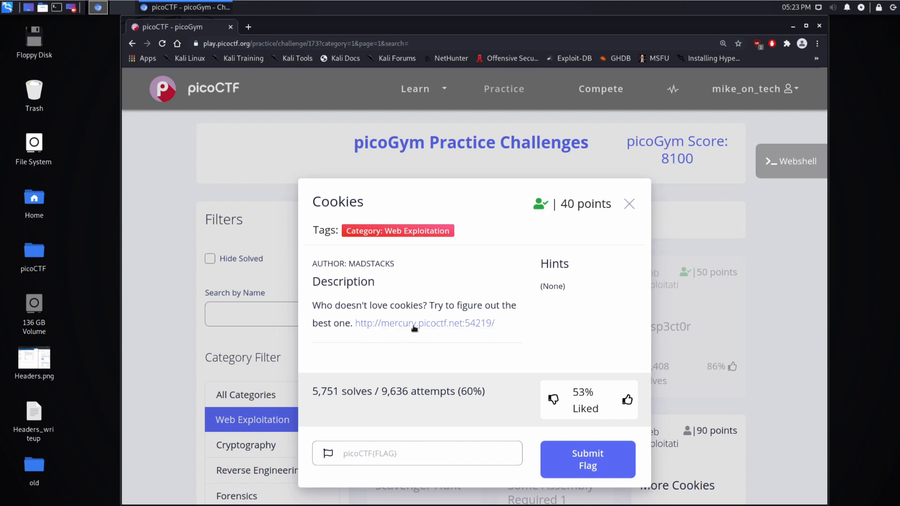
Open the challenge site in a new tab and close the old flag and settings tabs.
{"action": "left_click", "coordinate": [424, 322]}
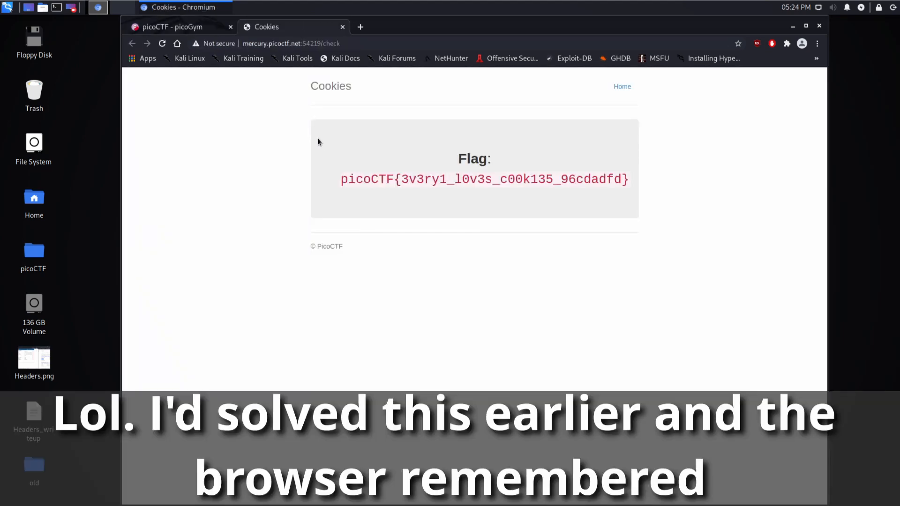
{"action": "mouse_move", "coordinate": [300, 146]}
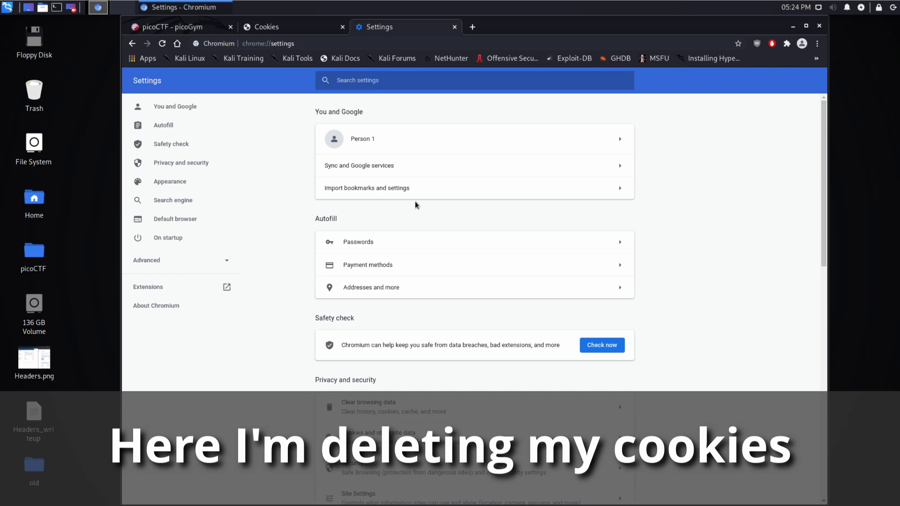
{"action": "left_click", "coordinate": [293, 26]}
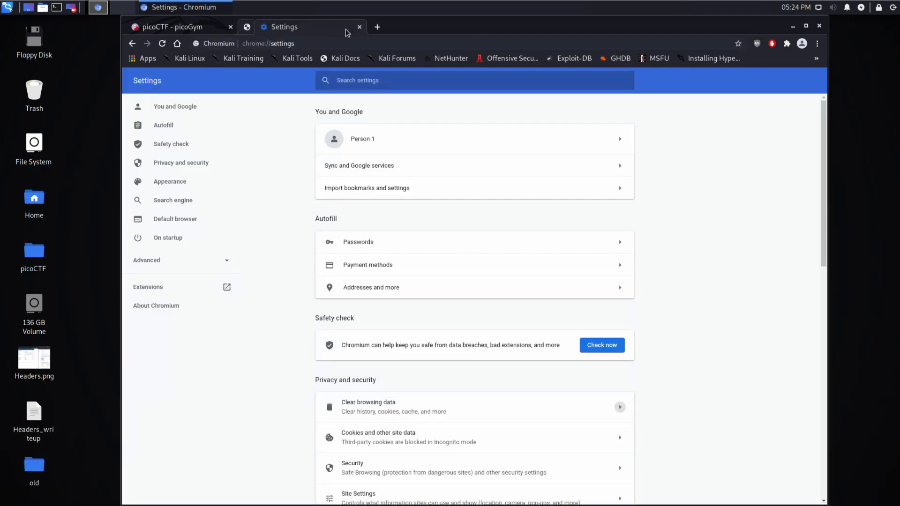
{"action": "left_click", "coordinate": [358, 26]}
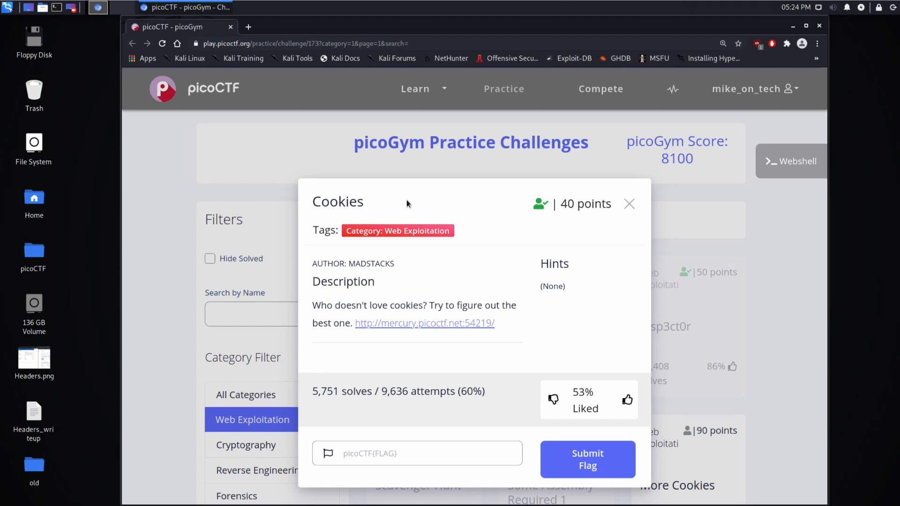
{"action": "mouse_move", "coordinate": [338, 294]}
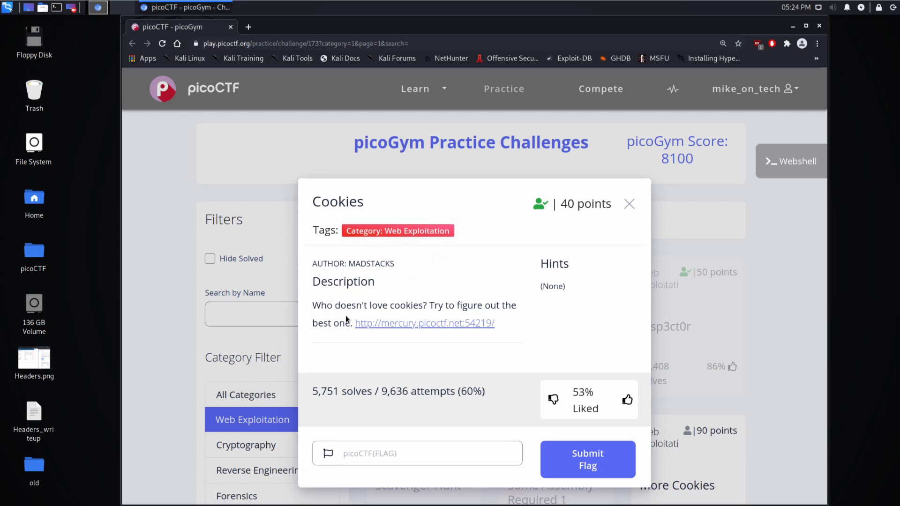
{"action": "mouse_move", "coordinate": [419, 330]}
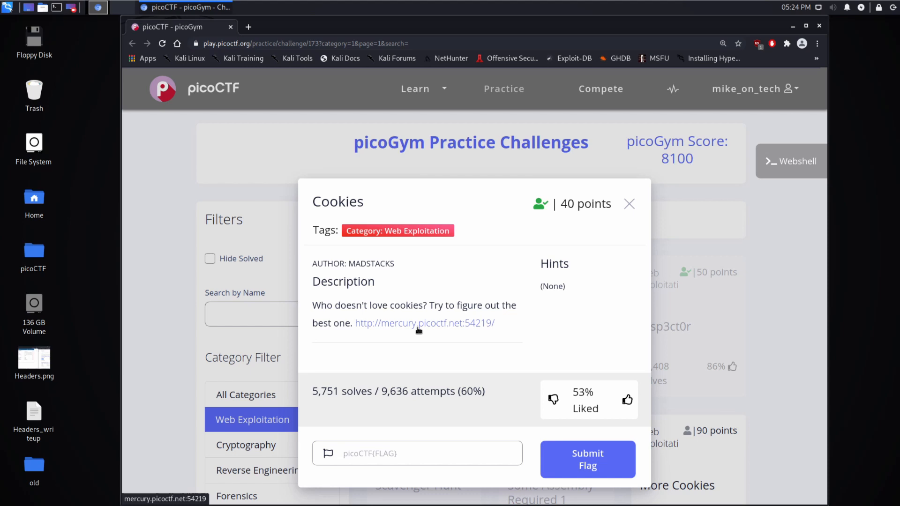
Search the Cookies challenge site for 'snickerdoodle'.
{"action": "left_click", "coordinate": [424, 322]}
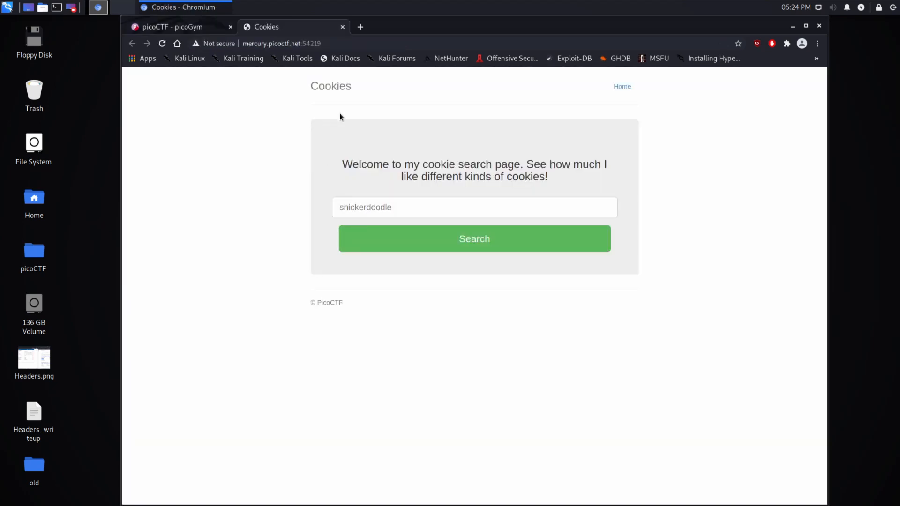
{"action": "mouse_move", "coordinate": [556, 184]}
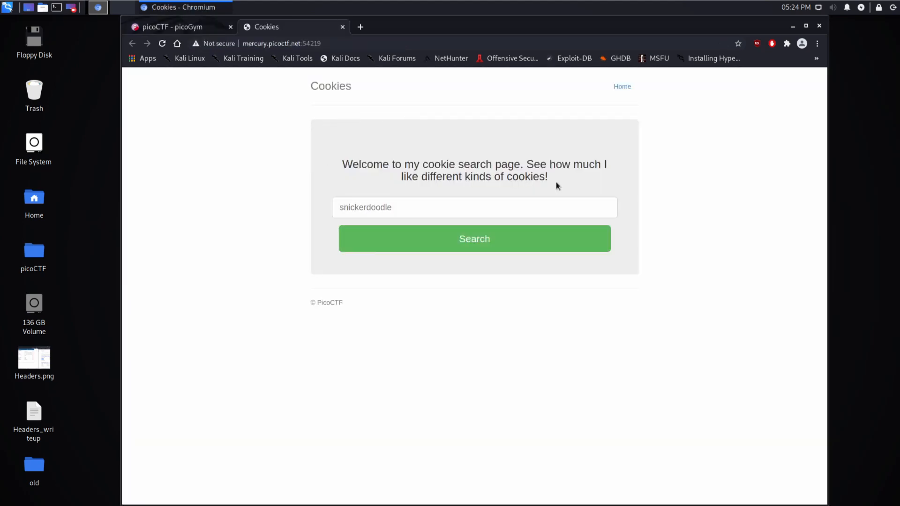
{"action": "left_click", "coordinate": [474, 207]}
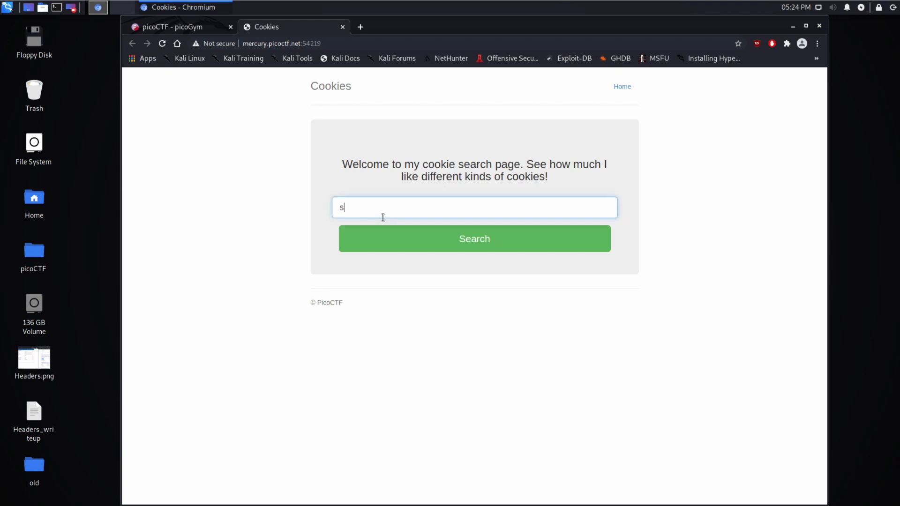
{"action": "type", "text": "snickerdoodle"}
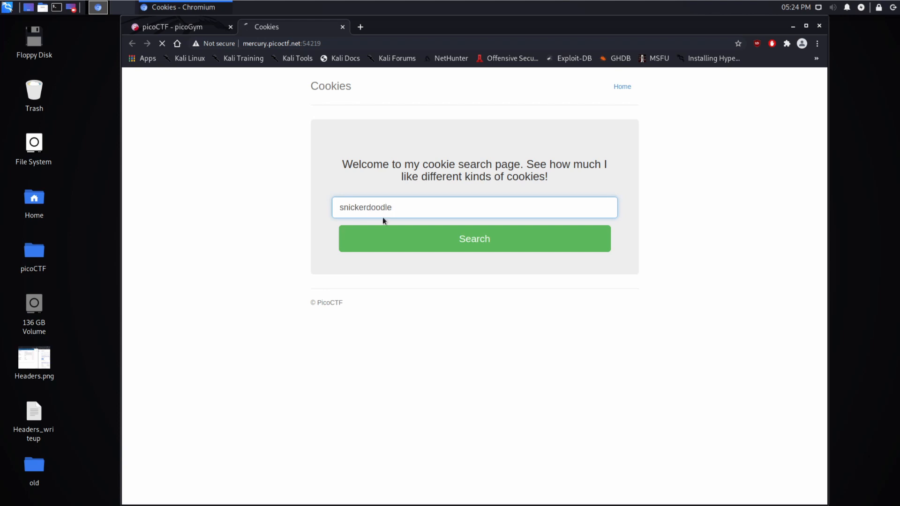
{"action": "left_click", "coordinate": [473, 239]}
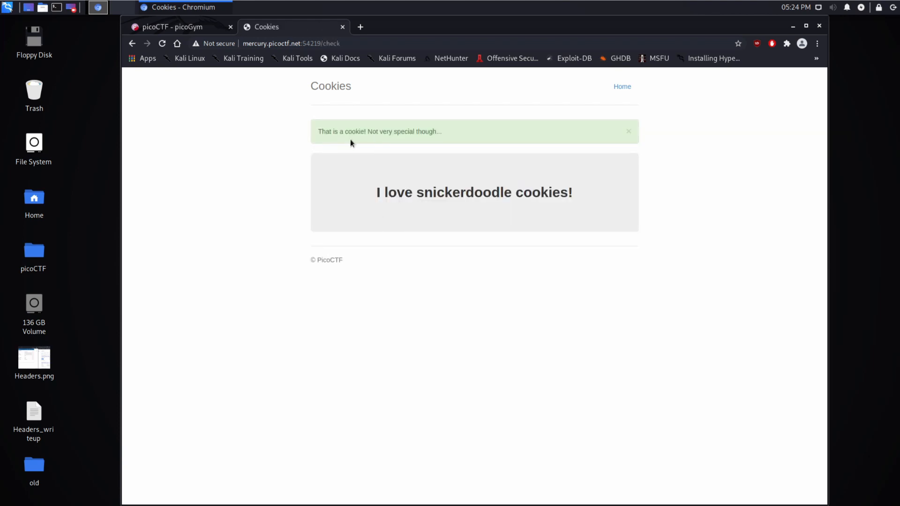
{"action": "mouse_move", "coordinate": [422, 212]}
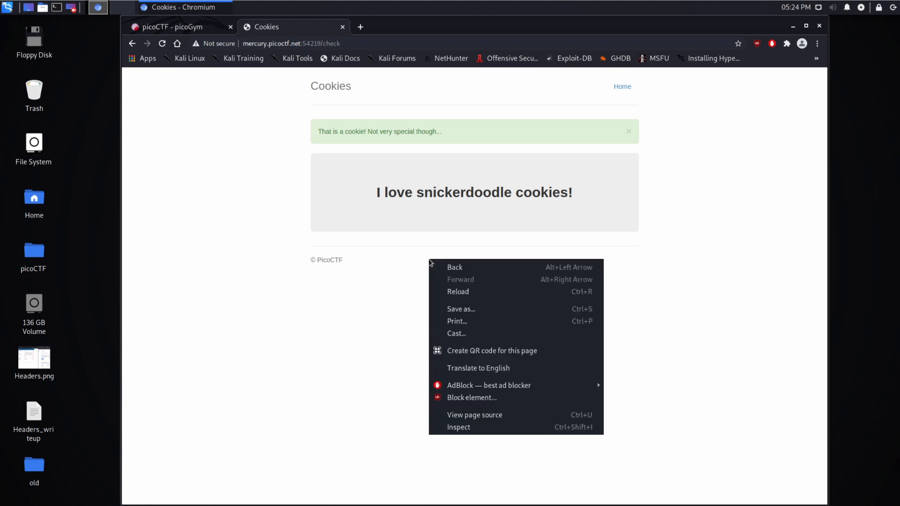
Inspect the page's mercury.picoctf.net cookies in DevTools, showing name = 0.
{"action": "left_click", "coordinate": [458, 427]}
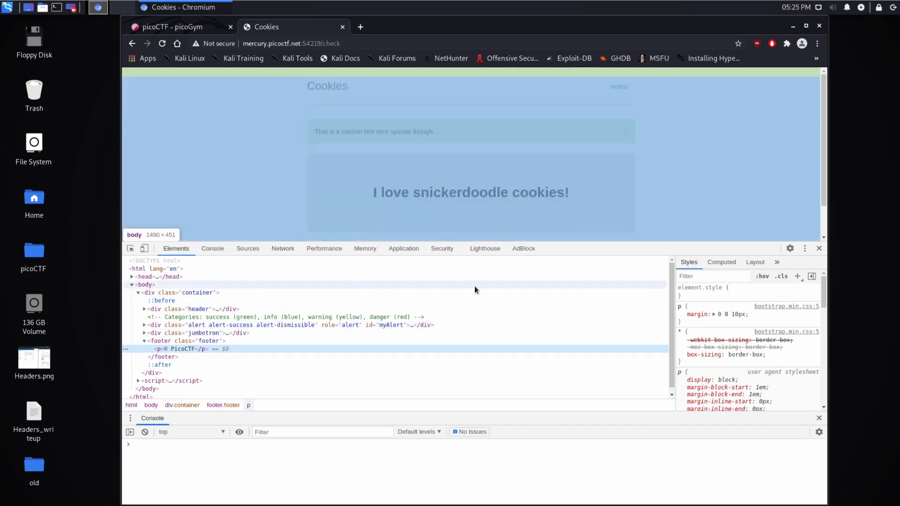
{"action": "left_click", "coordinate": [404, 249]}
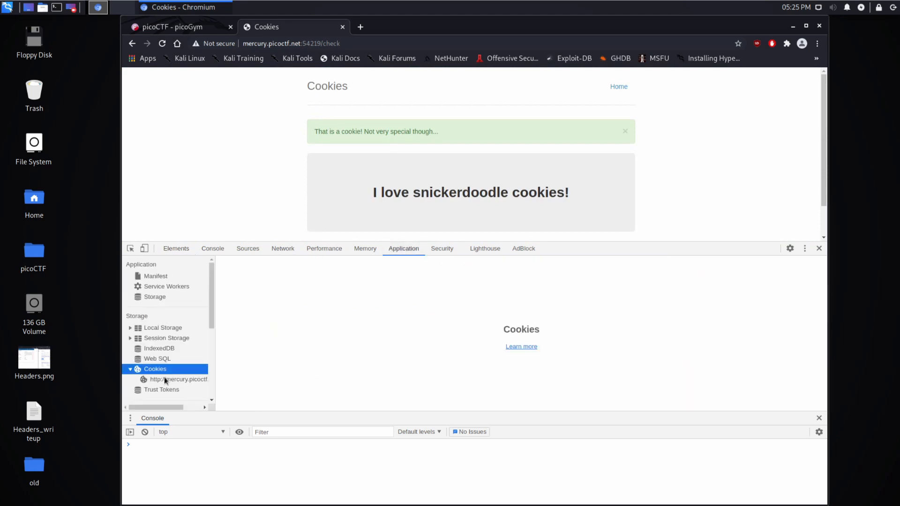
{"action": "mouse_move", "coordinate": [215, 355]}
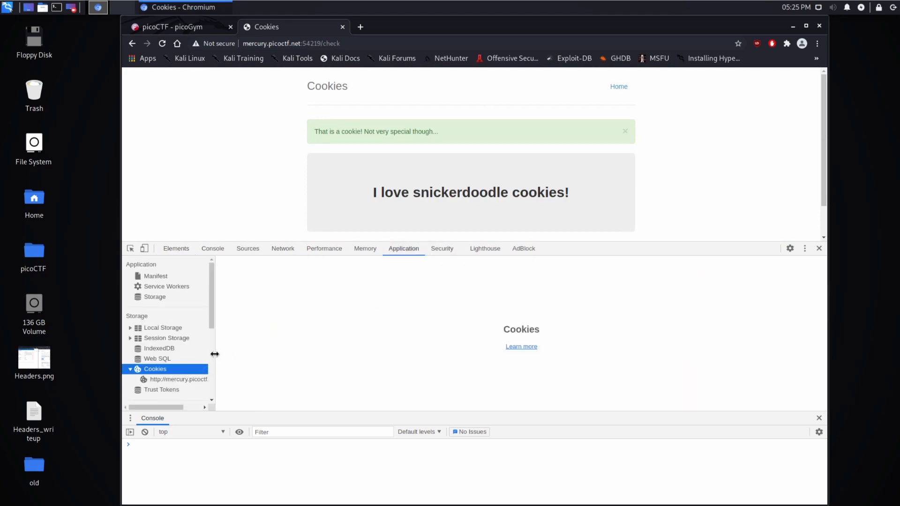
{"action": "left_click", "coordinate": [178, 379]}
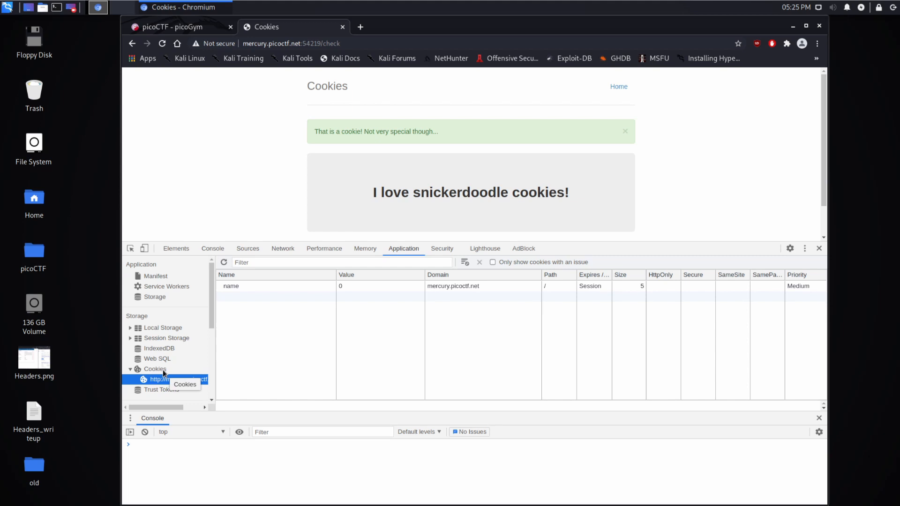
{"action": "mouse_move", "coordinate": [212, 368]}
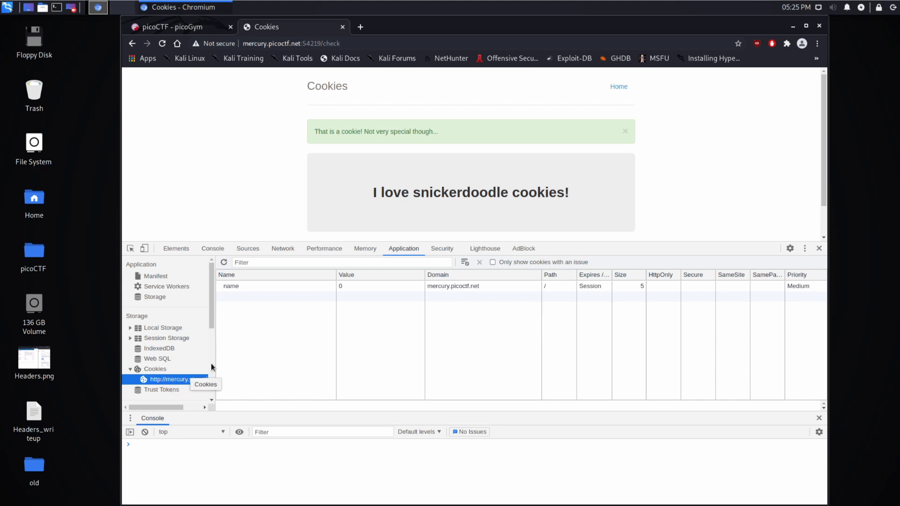
{"action": "mouse_move", "coordinate": [278, 184]}
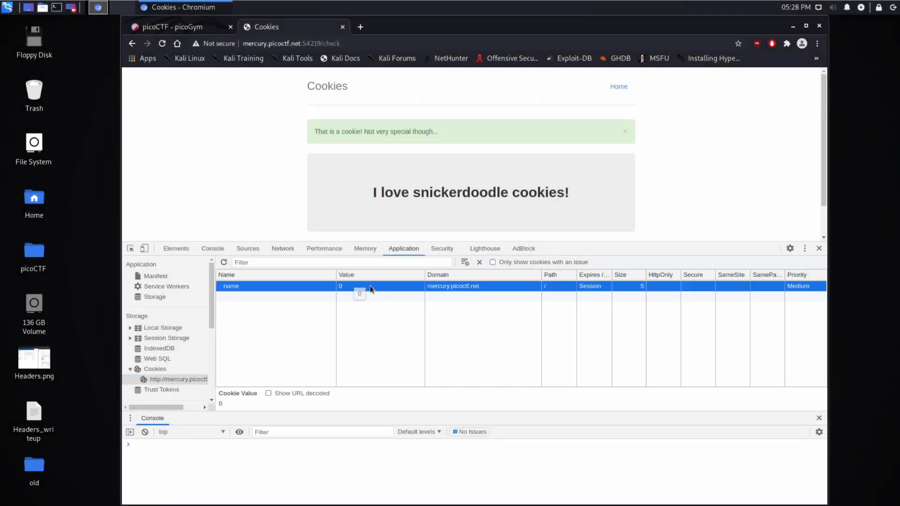
{"action": "mouse_move", "coordinate": [231, 286]}
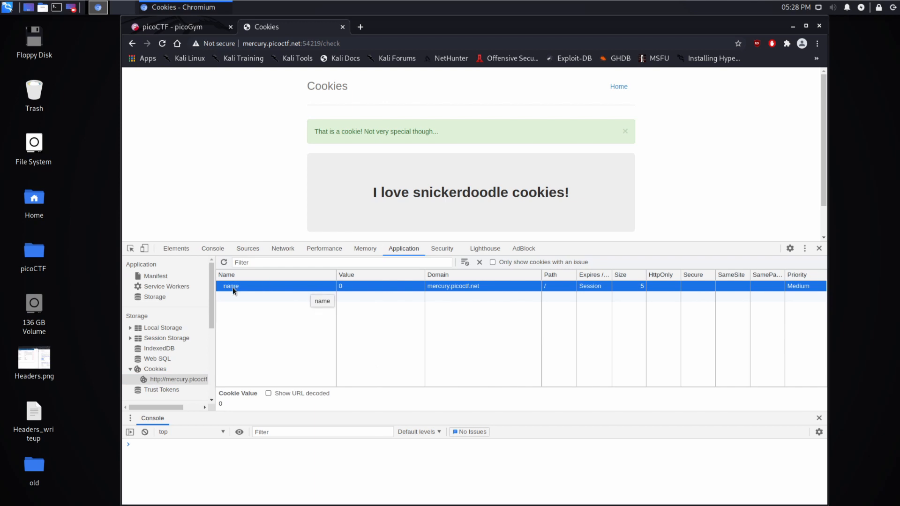
{"action": "mouse_move", "coordinate": [352, 292]}
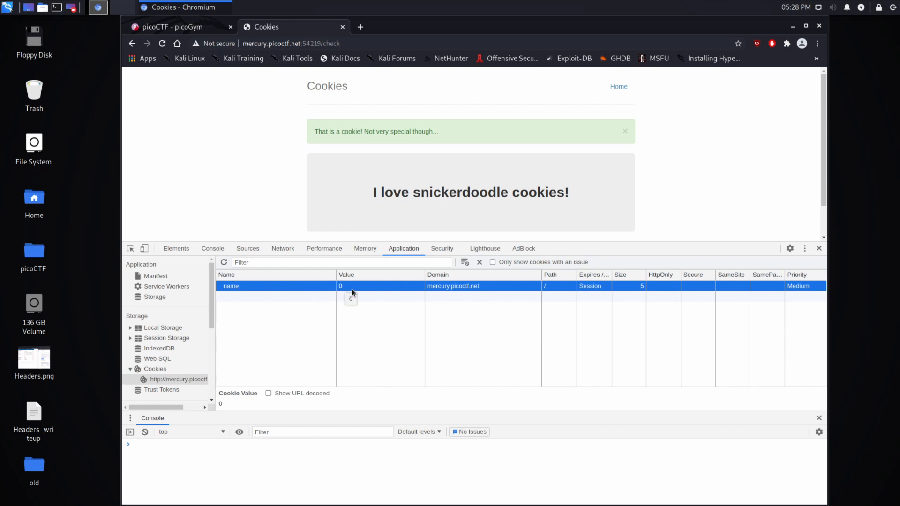
{"action": "mouse_move", "coordinate": [541, 134]}
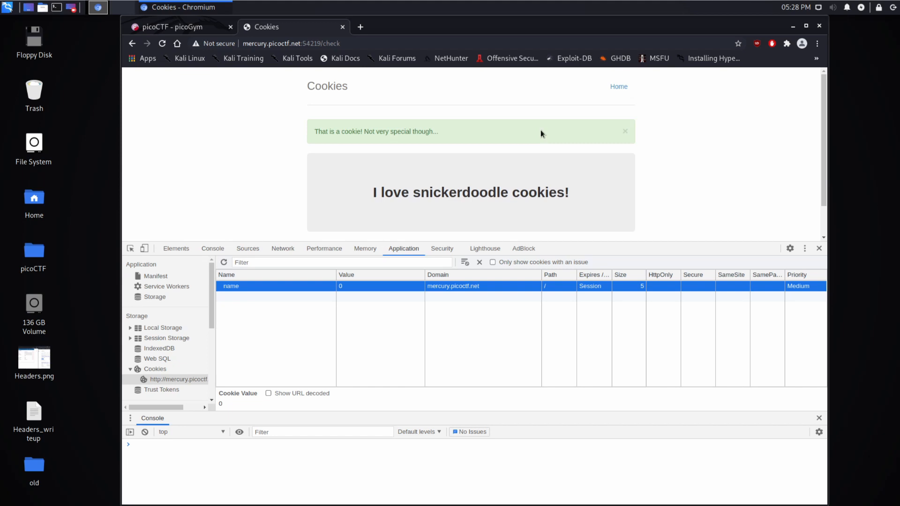
{"action": "mouse_move", "coordinate": [360, 26]}
{"action": "type", "text": "types"}
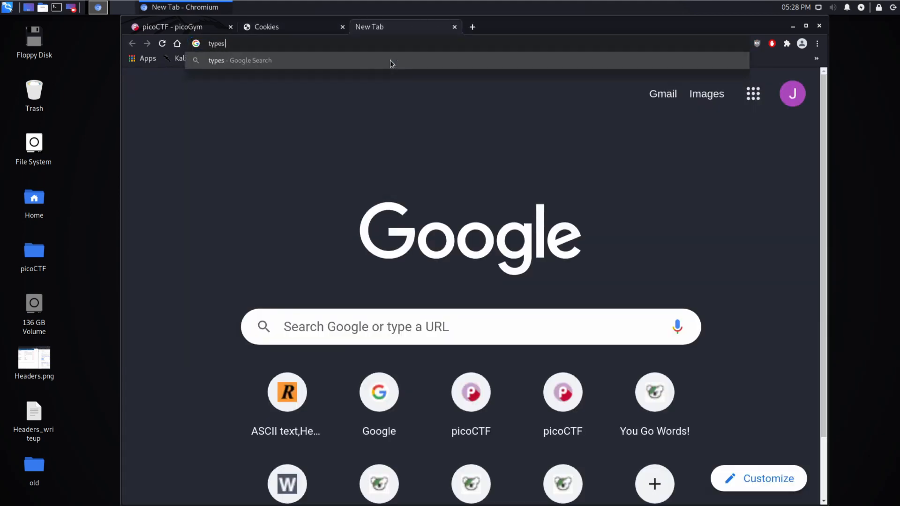
Search Google for 'types of cookies', then go back to the Cookies challenge tab.
{"action": "key", "text": "Return"}
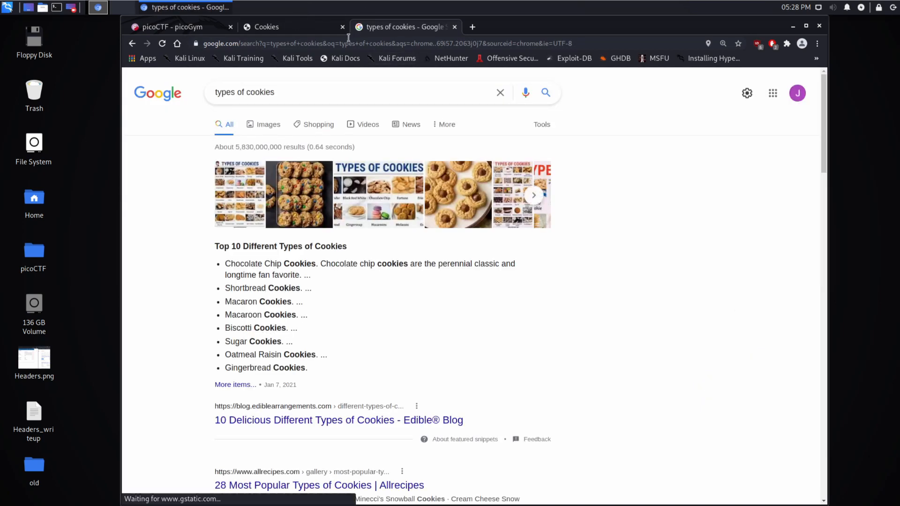
{"action": "left_click", "coordinate": [265, 26]}
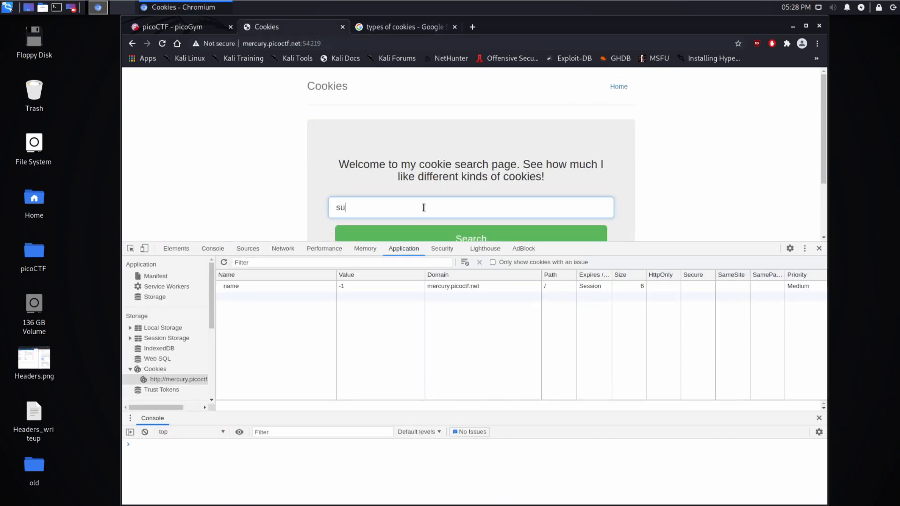
Try 'sugar', 'biscotti' and 'football' as cookie searches on the challenge site.
{"action": "left_click", "coordinate": [470, 237]}
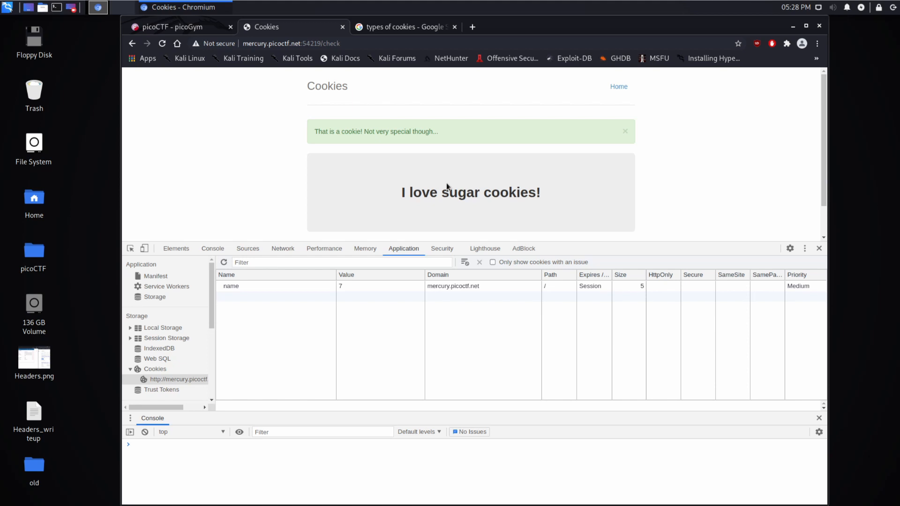
{"action": "mouse_move", "coordinate": [349, 290]}
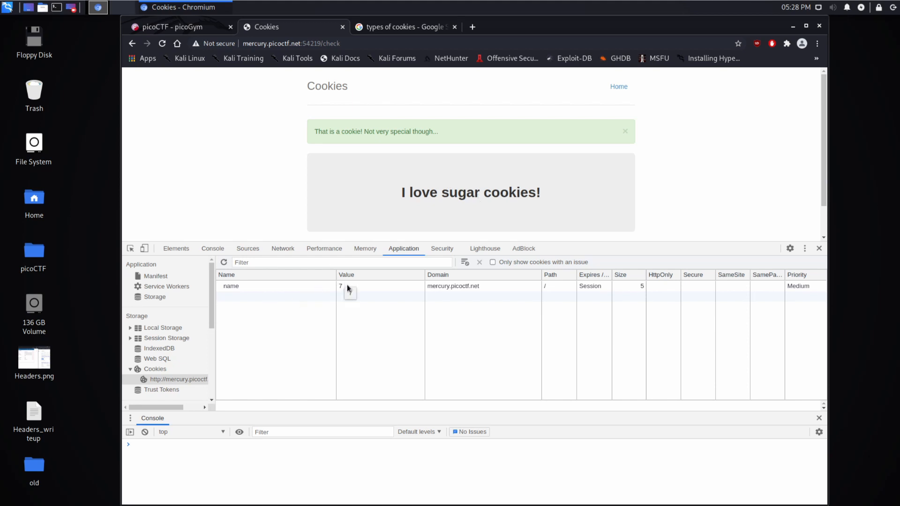
{"action": "mouse_move", "coordinate": [618, 87]}
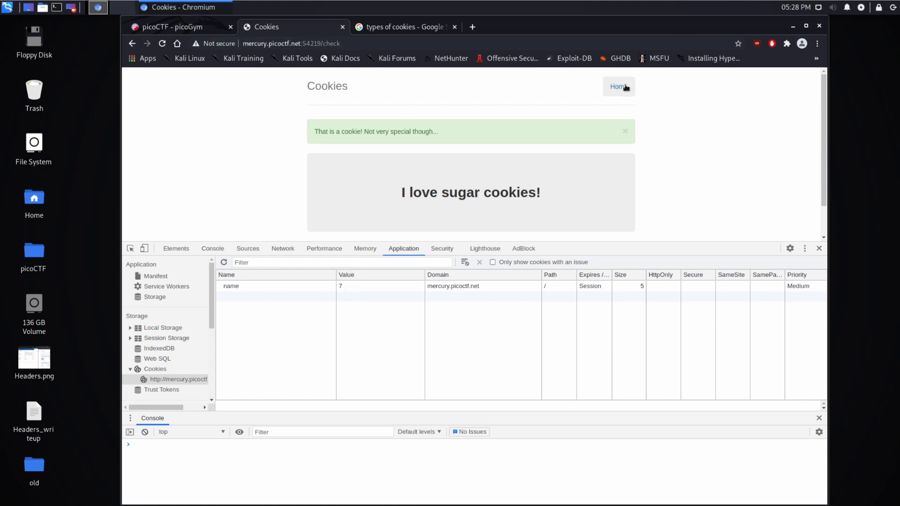
{"action": "left_click", "coordinate": [619, 87]}
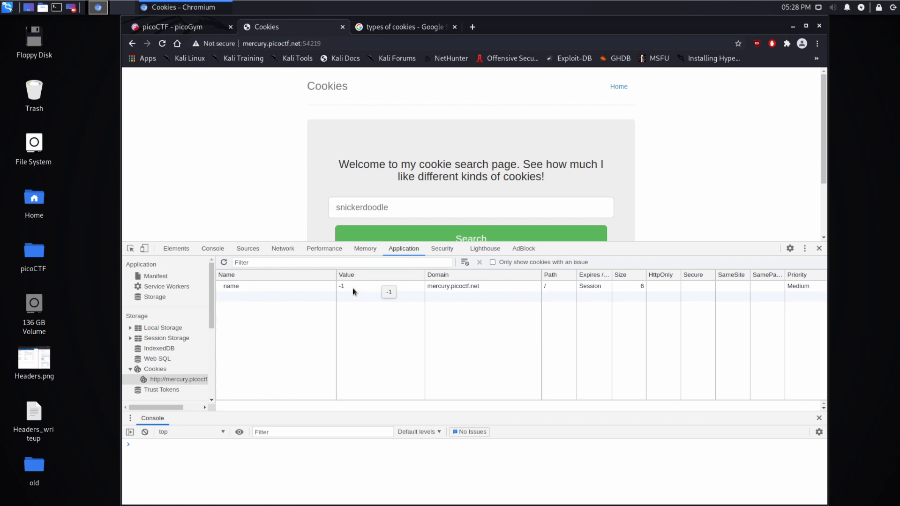
{"action": "type", "text": "bis"}
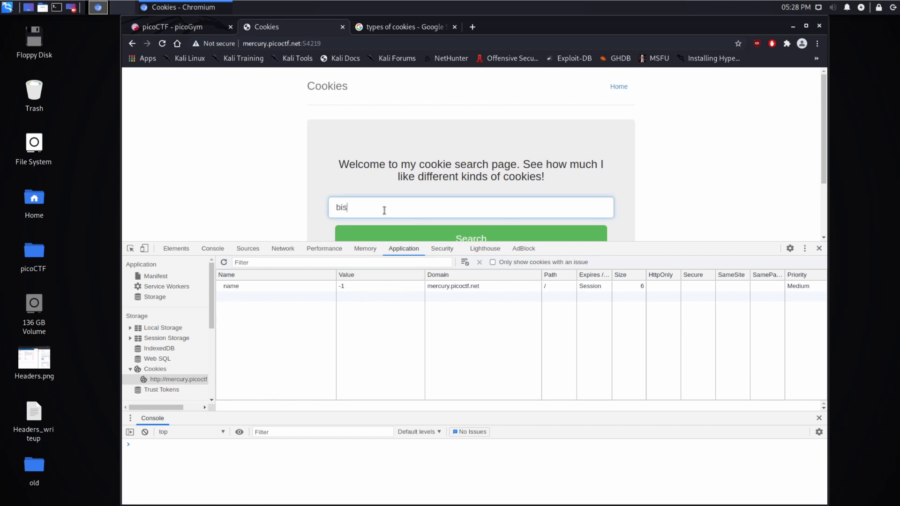
{"action": "left_click", "coordinate": [470, 238]}
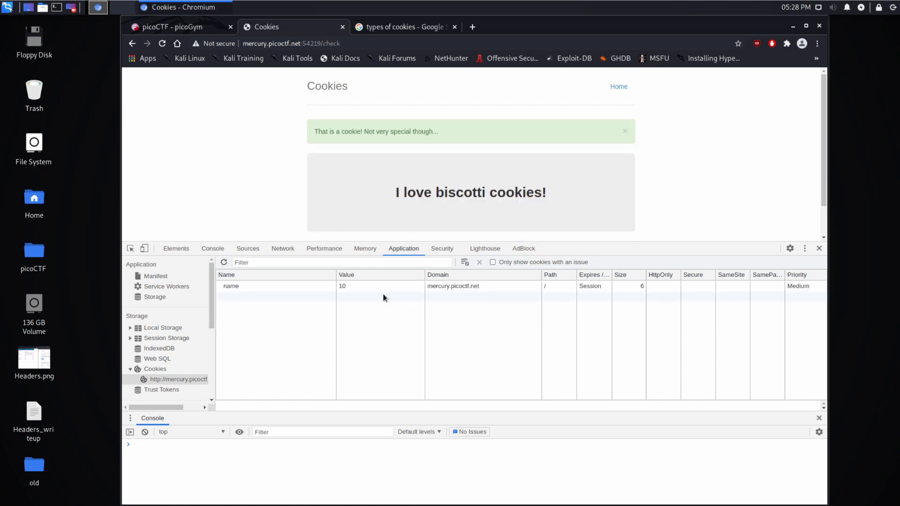
{"action": "mouse_move", "coordinate": [431, 147]}
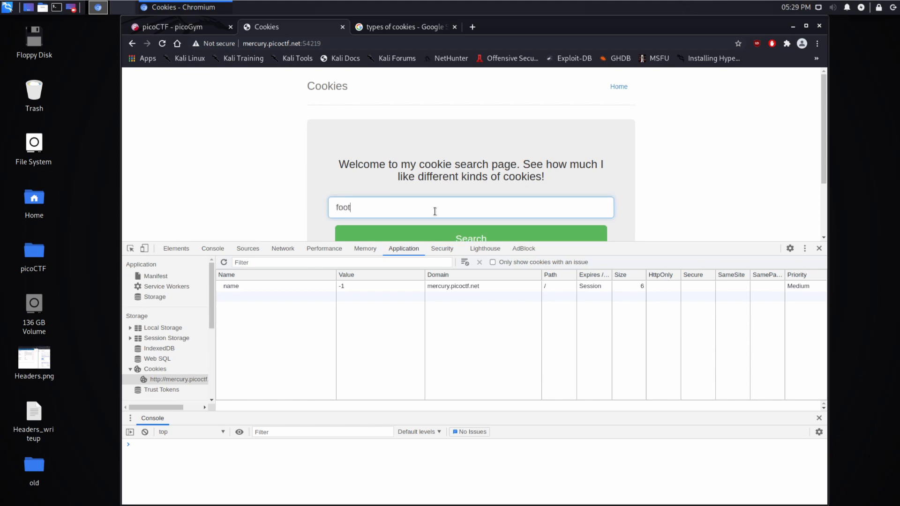
{"action": "type", "text": "ball"}
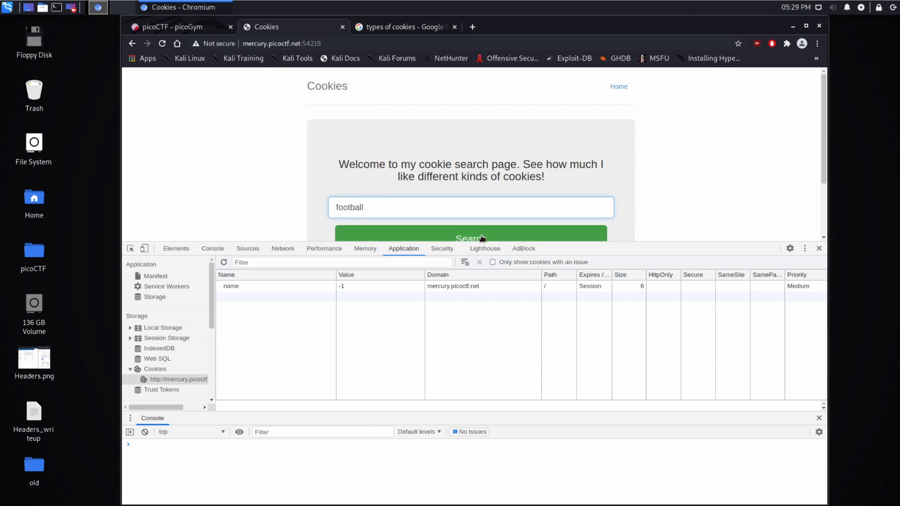
{"action": "left_click", "coordinate": [470, 237]}
{"action": "type", "text": "2"}
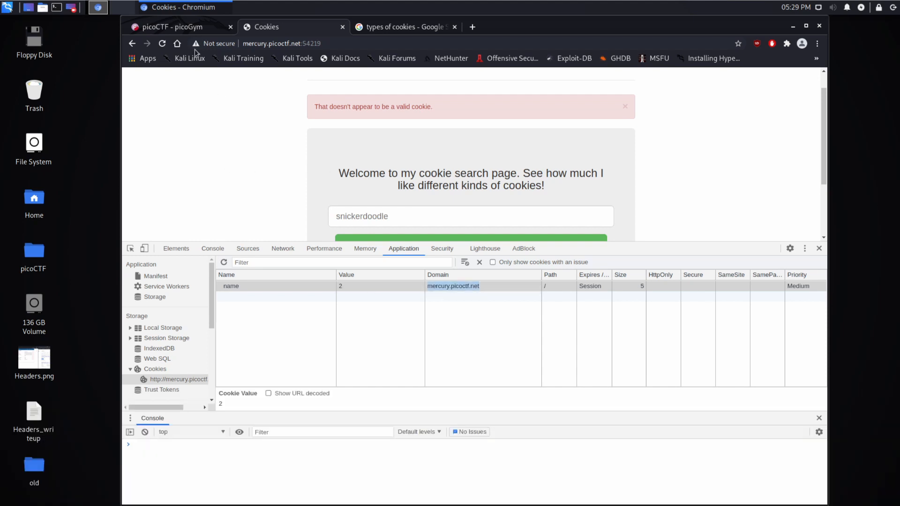
Set the name cookie to 2, then 3 for 'I love gingersnap cookies!'; search 'burp'.
{"action": "left_click", "coordinate": [470, 240]}
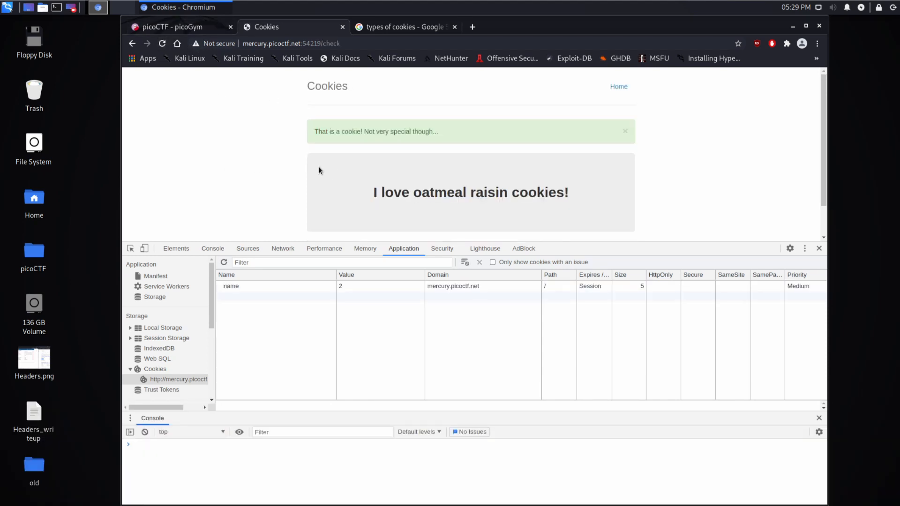
{"action": "left_click", "coordinate": [359, 286]}
{"action": "type", "text": "3"}
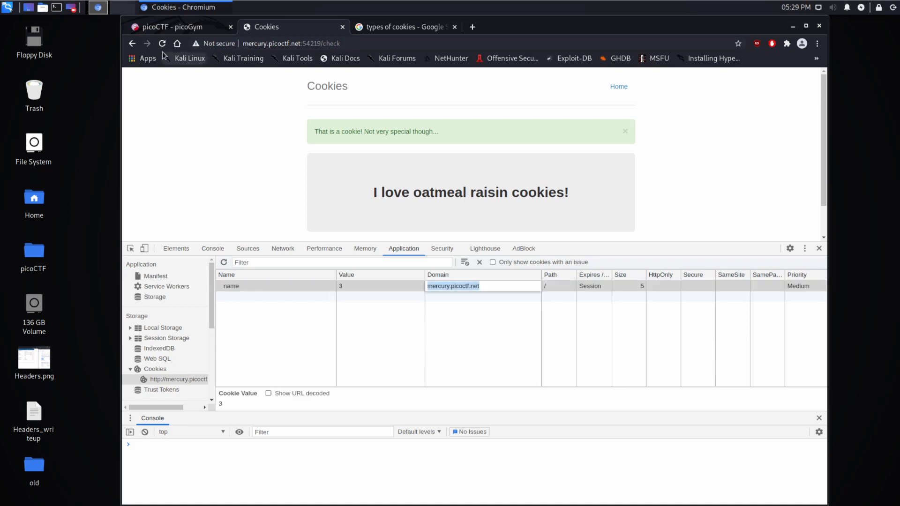
{"action": "left_click", "coordinate": [479, 261]}
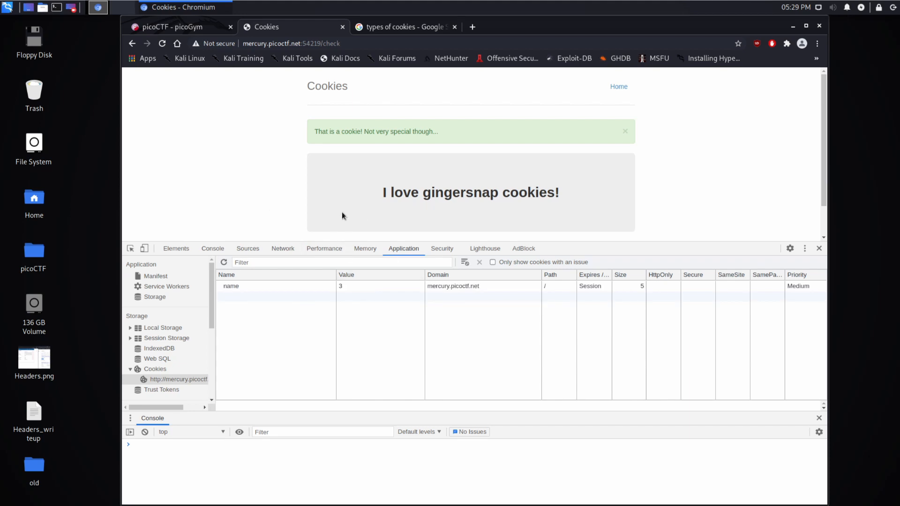
{"action": "mouse_move", "coordinate": [225, 179]}
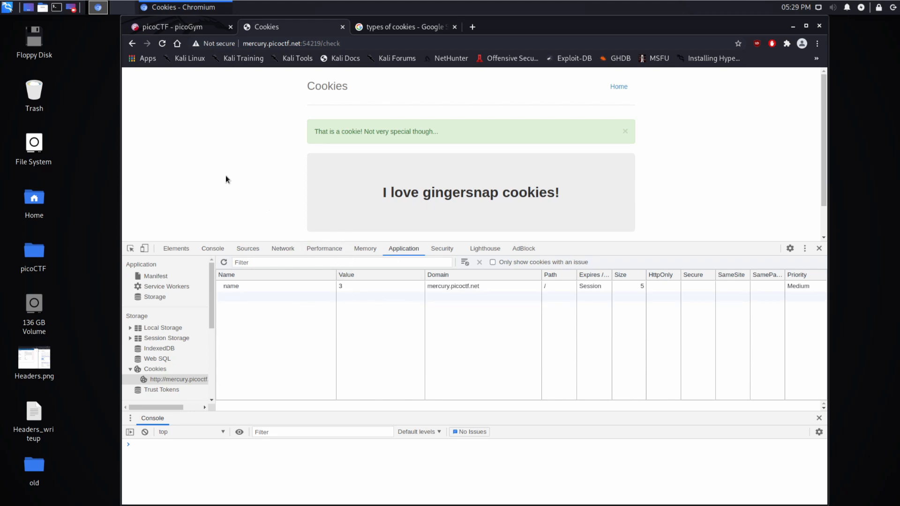
{"action": "mouse_move", "coordinate": [208, 141]}
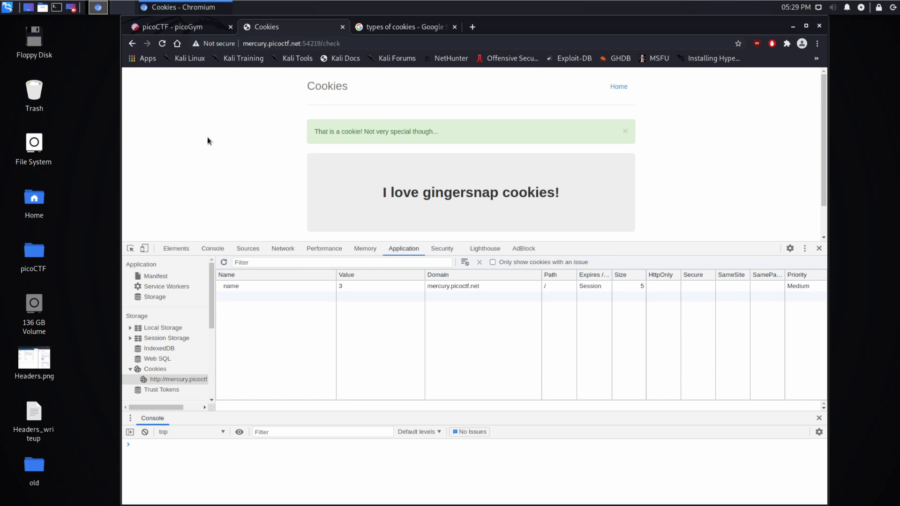
{"action": "type", "text": "burp"}
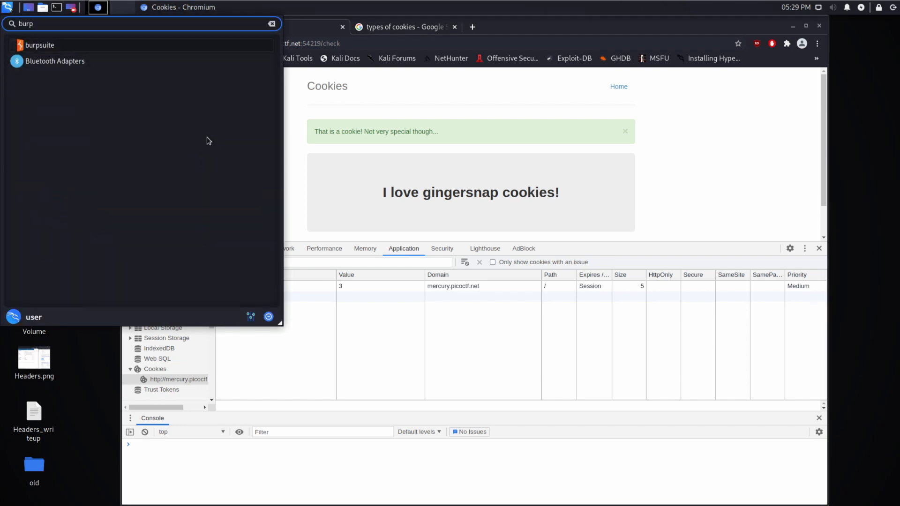
Launch Burp Suite with a default temporary project, then return to Chromium.
{"action": "left_click", "coordinate": [39, 45]}
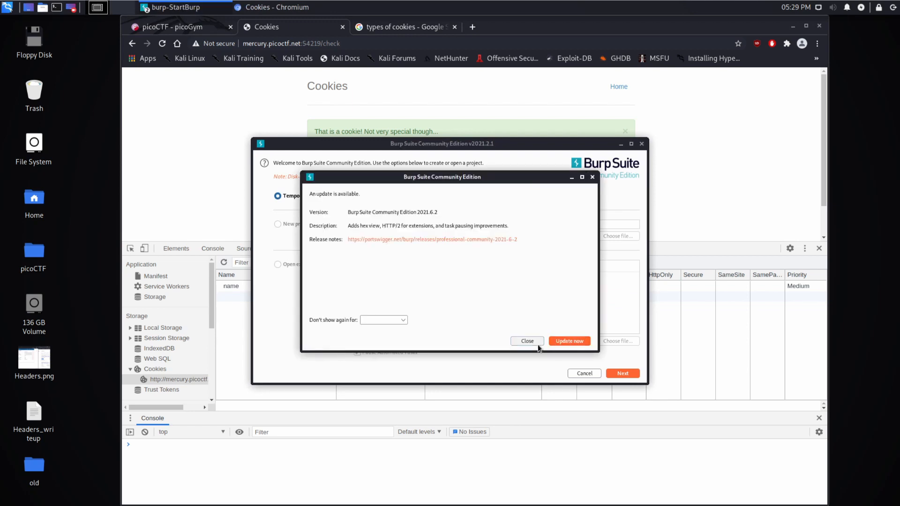
{"action": "left_click", "coordinate": [526, 341]}
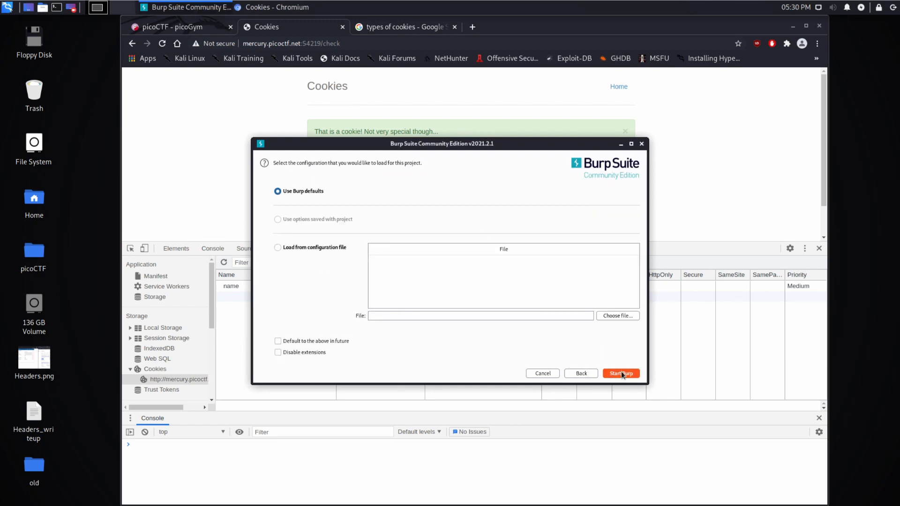
{"action": "left_click", "coordinate": [621, 373]}
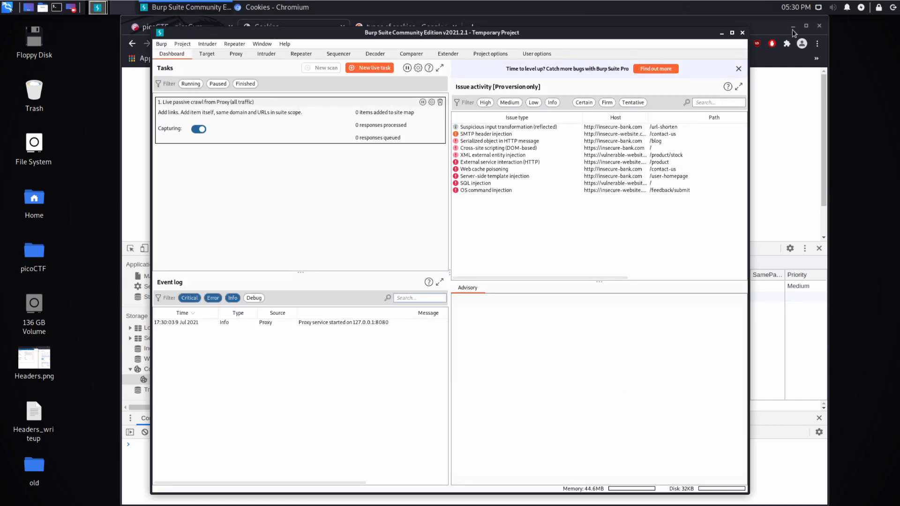
{"action": "left_click", "coordinate": [794, 32]}
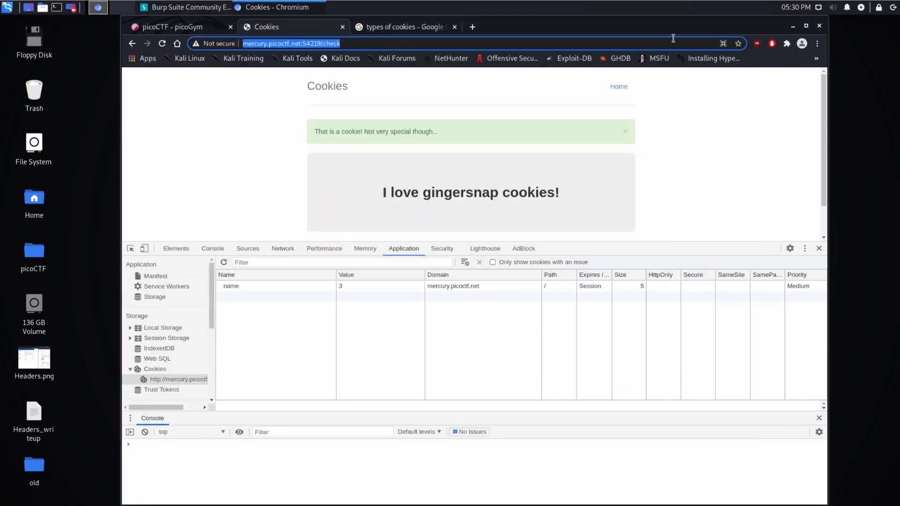
In Burp's Proxy, view HTTP history listing POST /search and GET /check.
{"action": "left_click", "coordinate": [97, 7]}
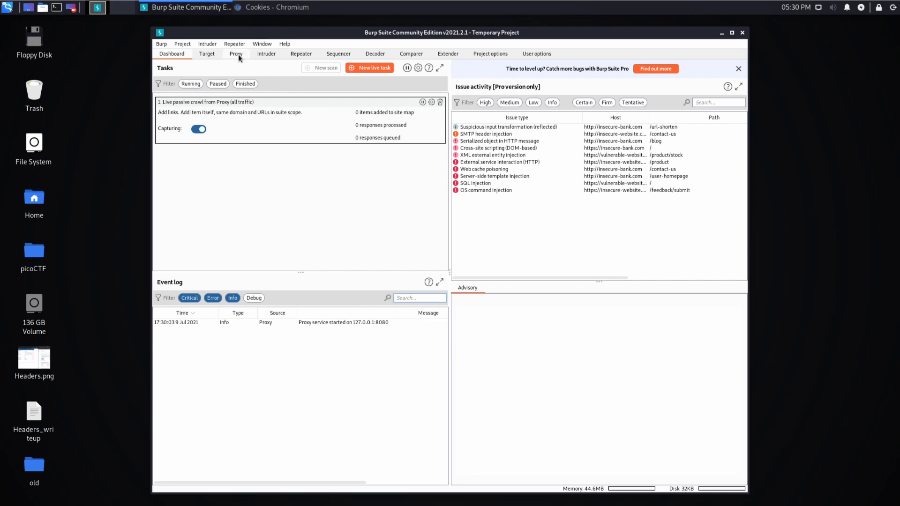
{"action": "left_click", "coordinate": [235, 53]}
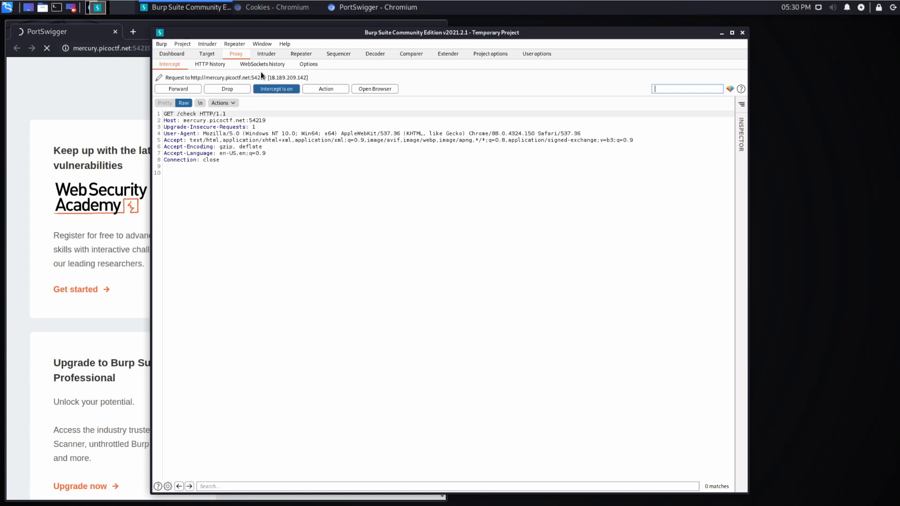
{"action": "mouse_move", "coordinate": [276, 89]}
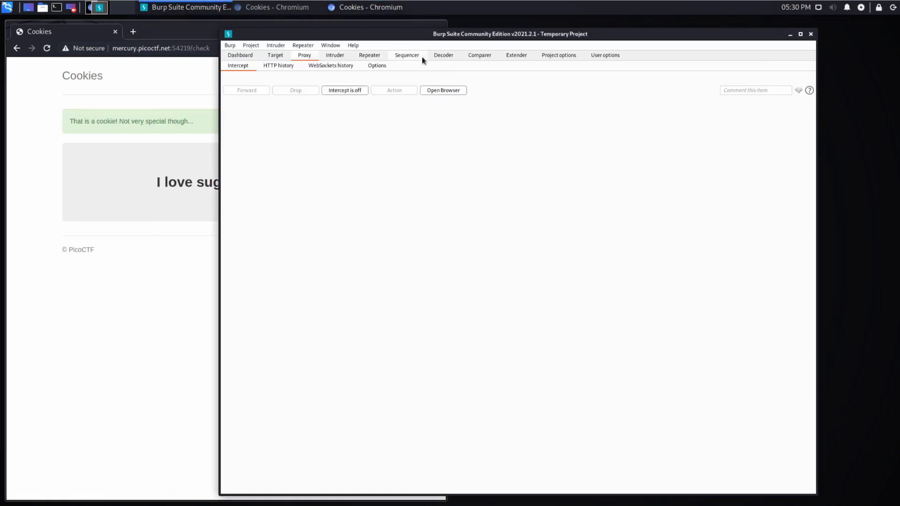
{"action": "left_click", "coordinate": [279, 66]}
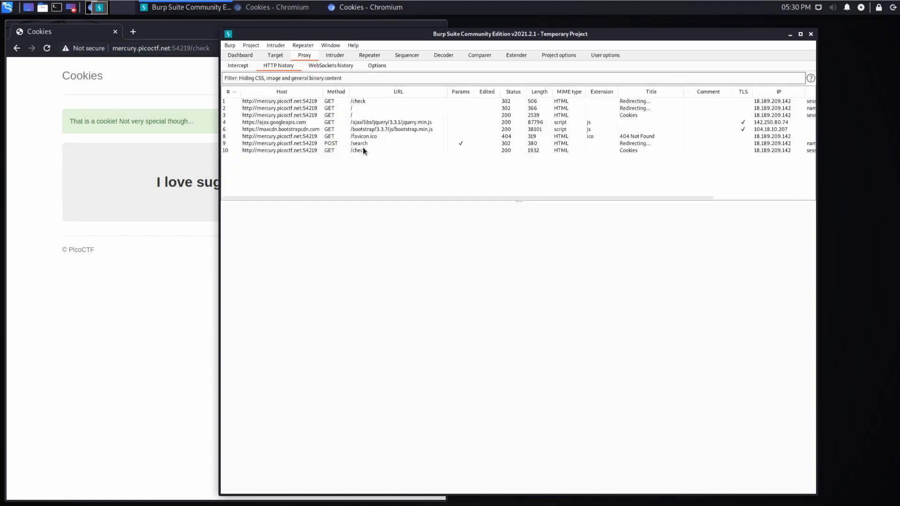
Send the GET /check request to Intruder with the name cookie as payload position.
{"action": "left_click", "coordinate": [357, 150]}
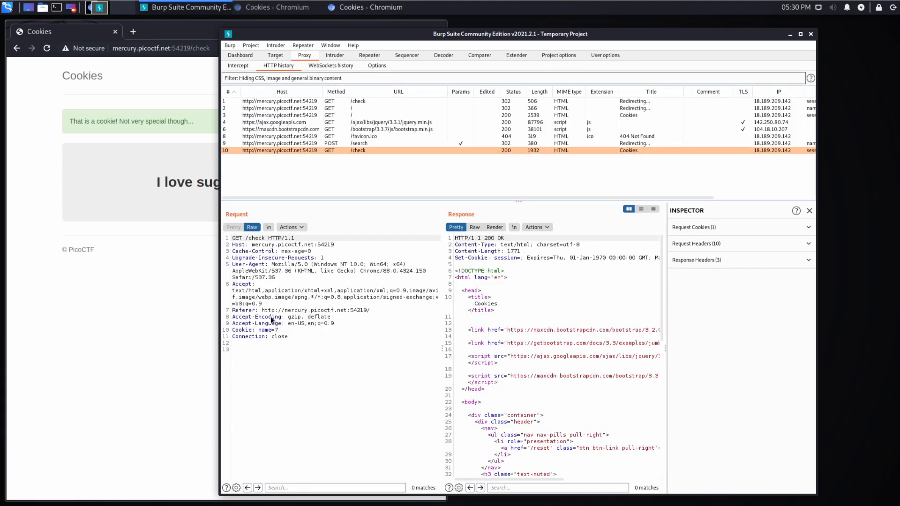
{"action": "double_click", "coordinate": [253, 330]}
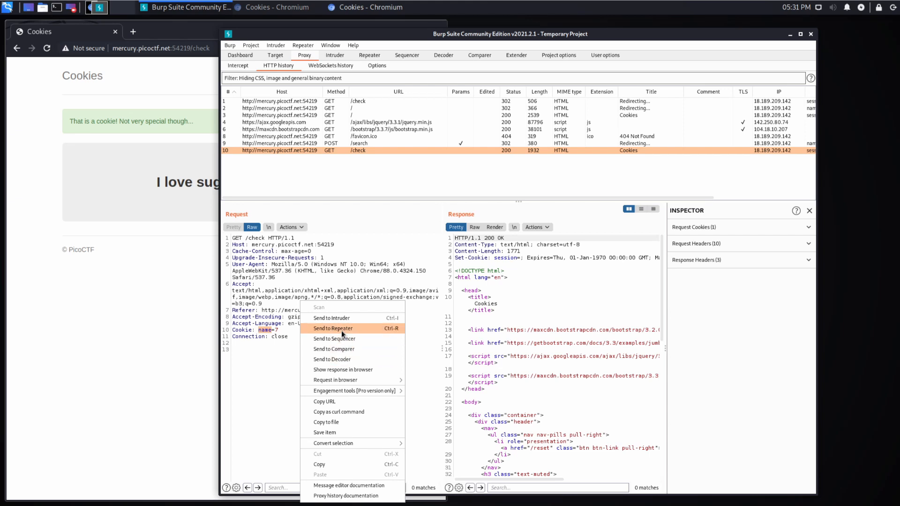
{"action": "left_click", "coordinate": [331, 317]}
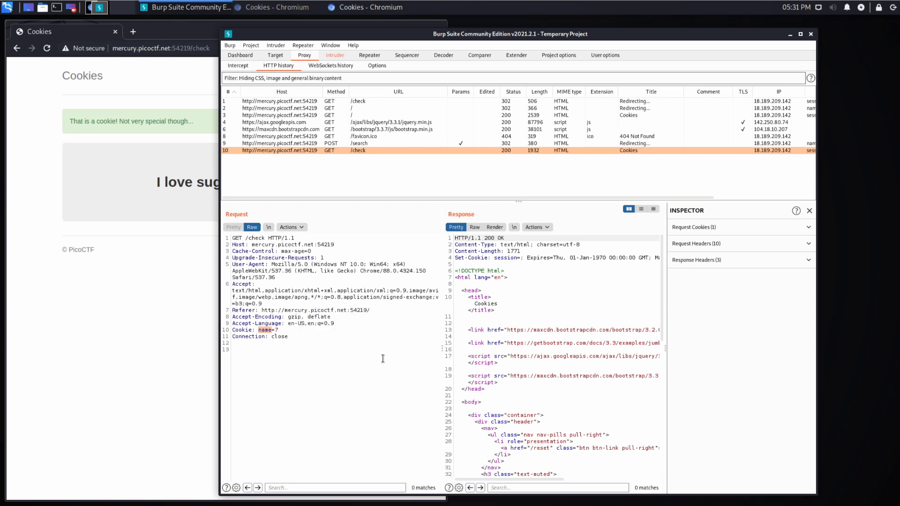
{"action": "mouse_move", "coordinate": [335, 54]}
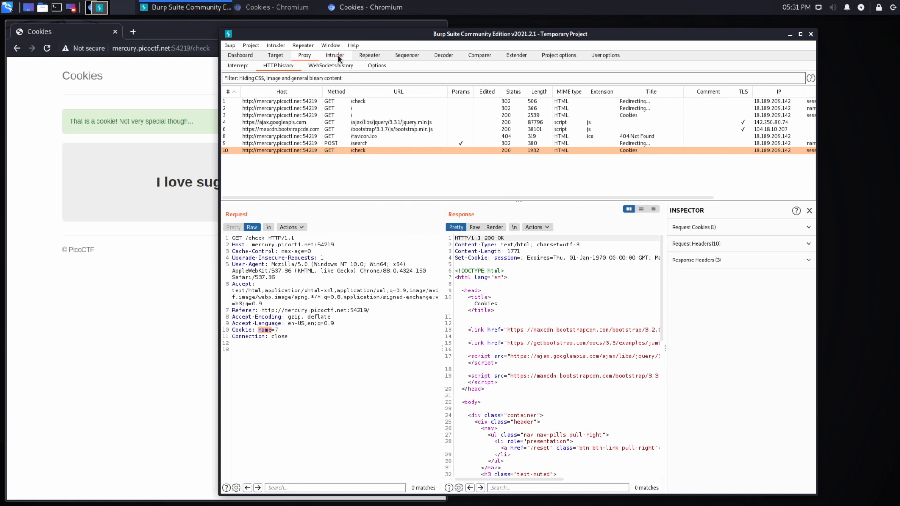
{"action": "left_click", "coordinate": [335, 55]}
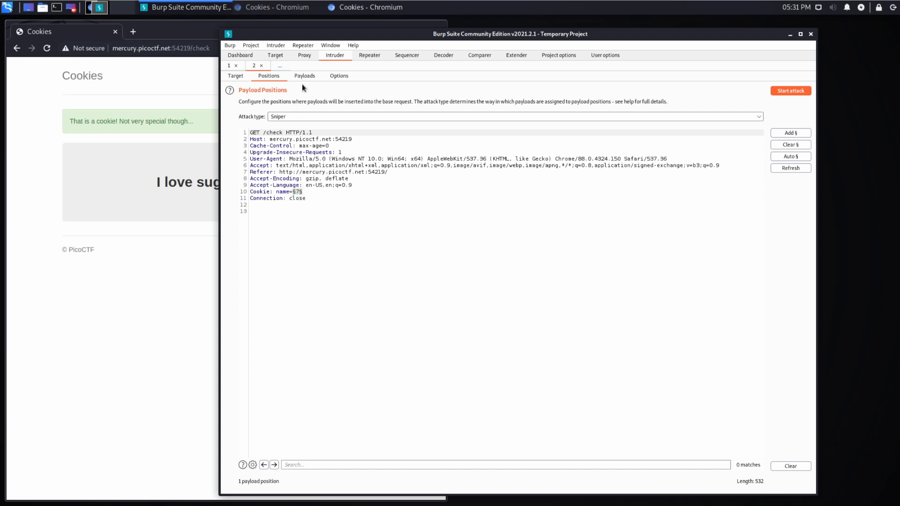
Set Intruder payloads to sequential numbers from -1 to 30, step 1 (32 requests).
{"action": "left_click", "coordinate": [305, 75]}
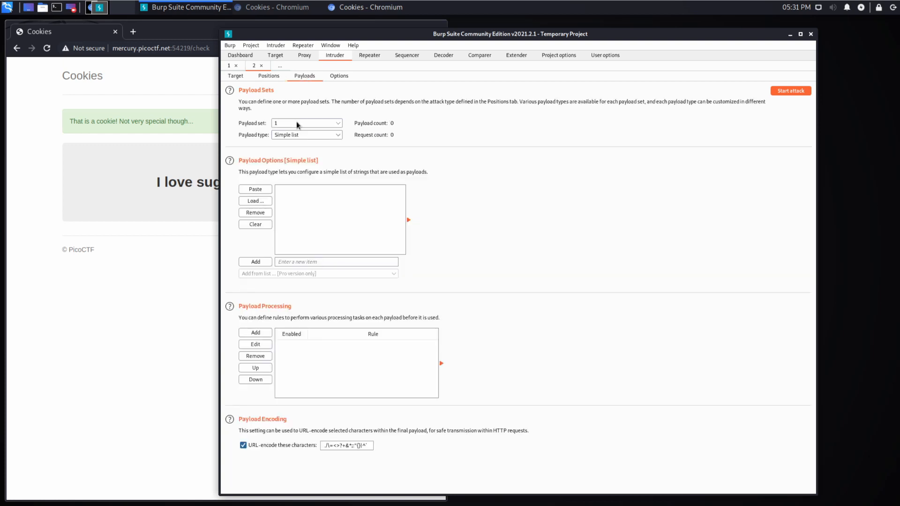
{"action": "mouse_move", "coordinate": [304, 138]}
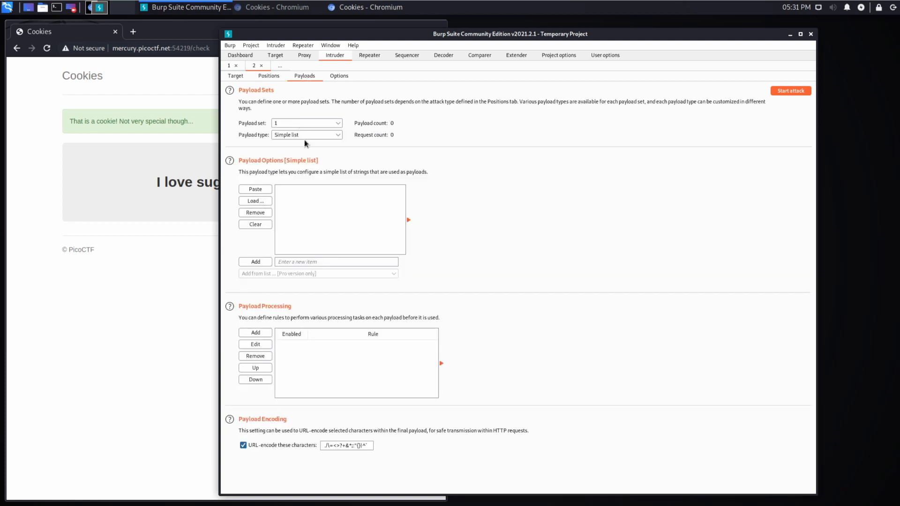
{"action": "left_click", "coordinate": [307, 134]}
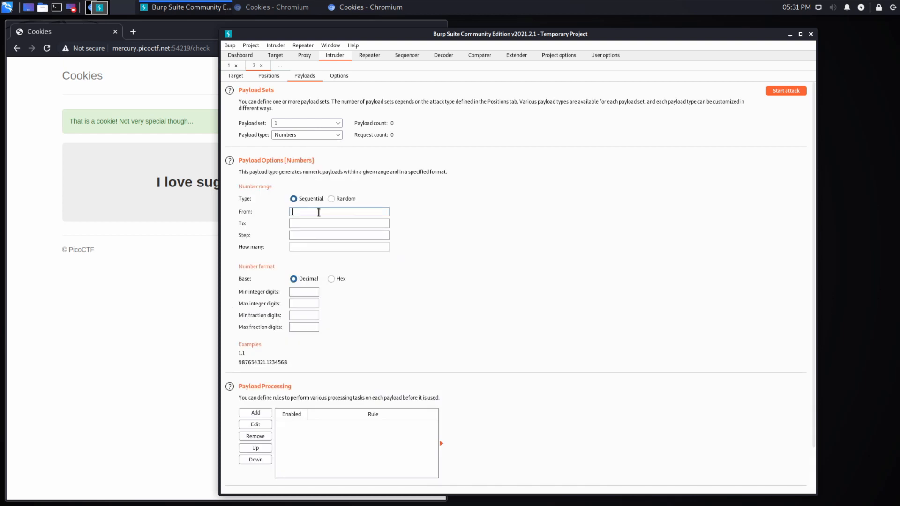
{"action": "type", "text": "-"}
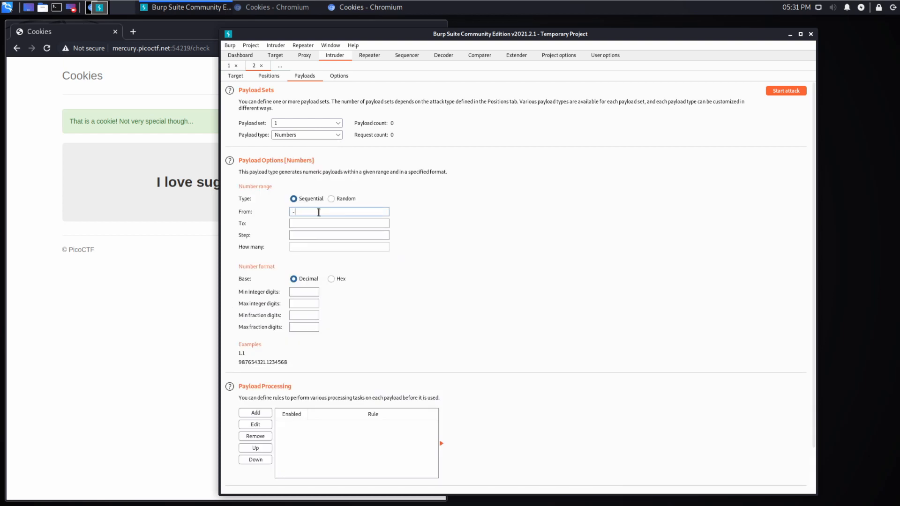
{"action": "type", "text": "30"}
{"action": "left_click", "coordinate": [339, 235]}
{"action": "type", "text": "1"}
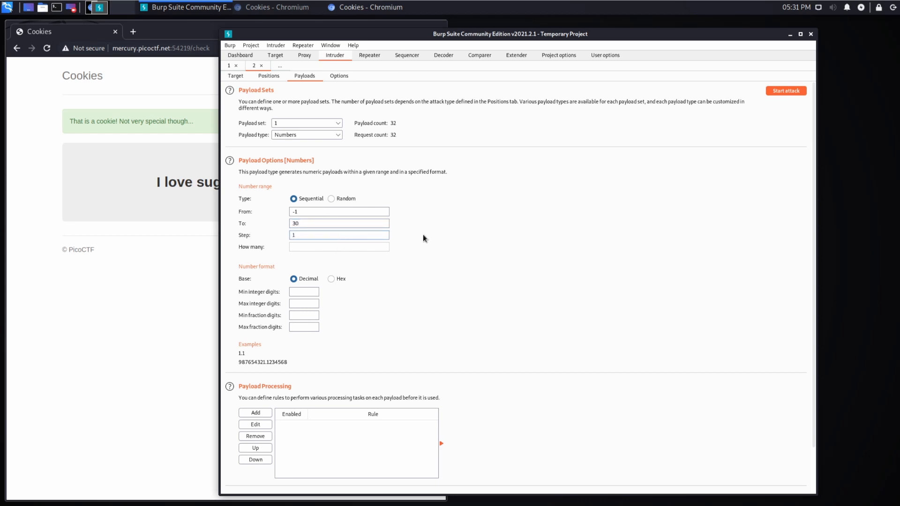
{"action": "scroll", "scroll_direction": "down", "scroll_amount": 3}
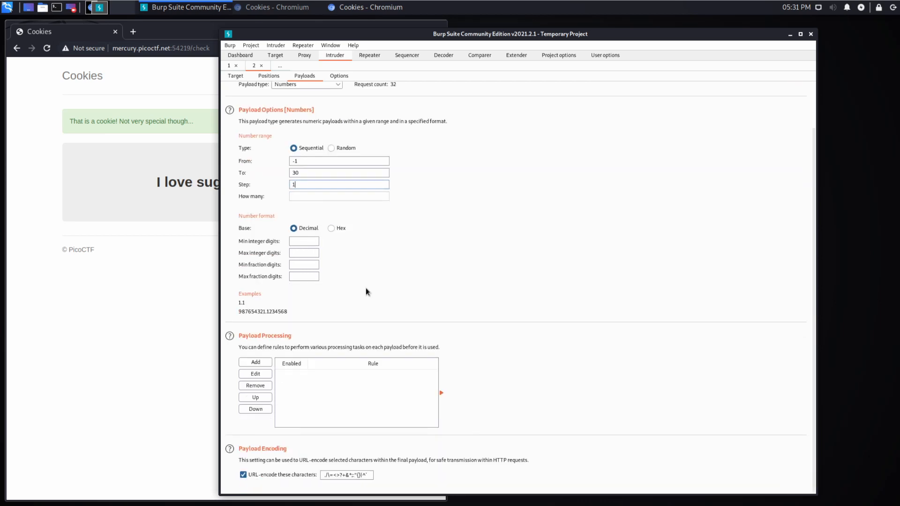
{"action": "scroll", "scroll_direction": "up", "scroll_amount": 3}
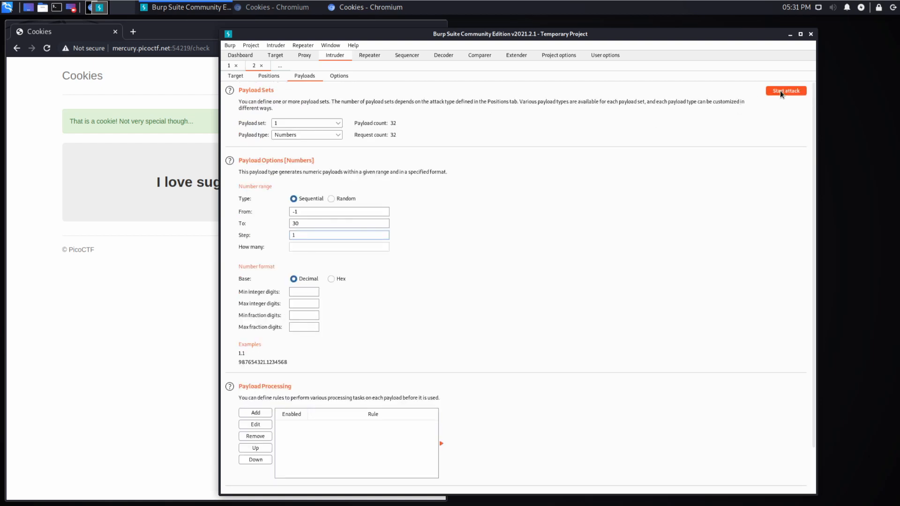
Run the 32-request Intruder attack and open the payload -1 result (302, length 557).
{"action": "left_click", "coordinate": [785, 90]}
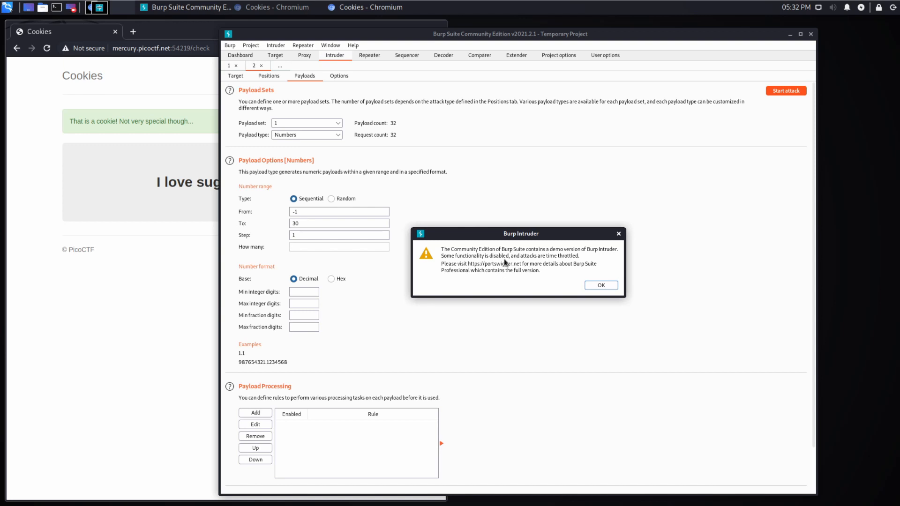
{"action": "left_click", "coordinate": [600, 285]}
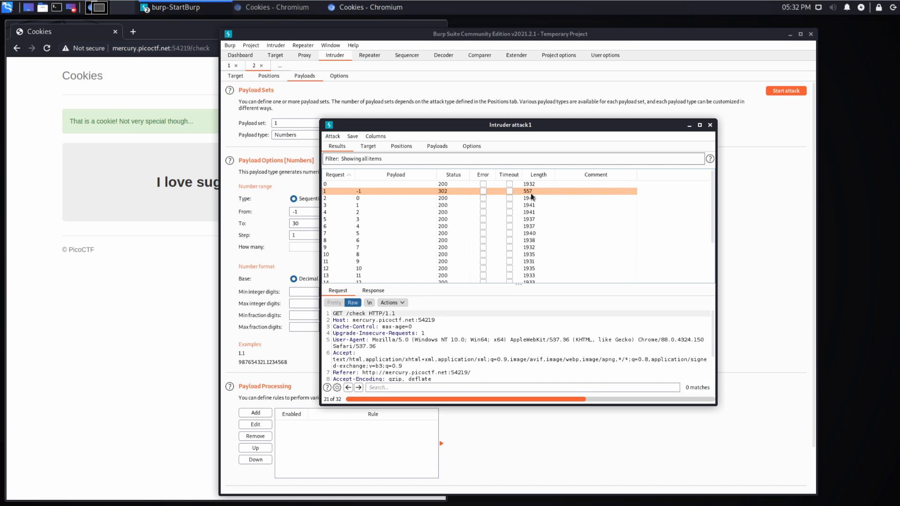
{"action": "left_click", "coordinate": [358, 198]}
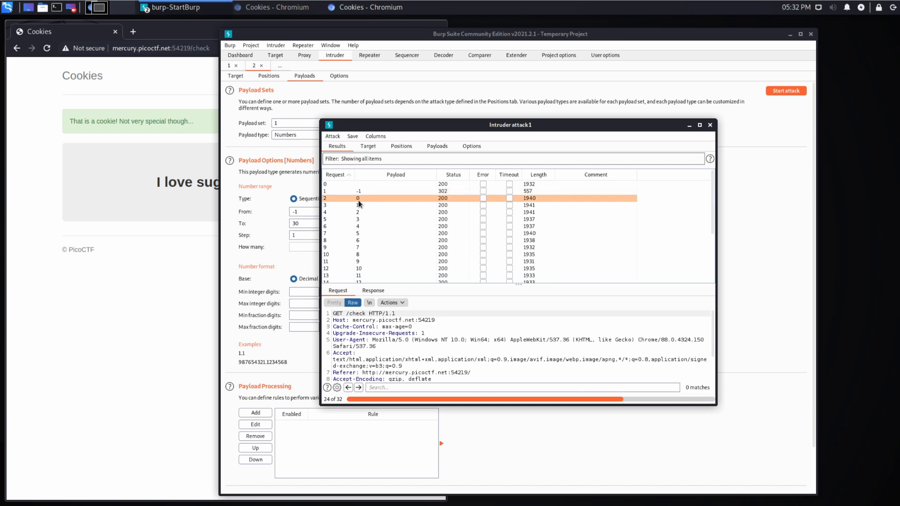
{"action": "scroll", "scroll_direction": "down", "scroll_amount": 3}
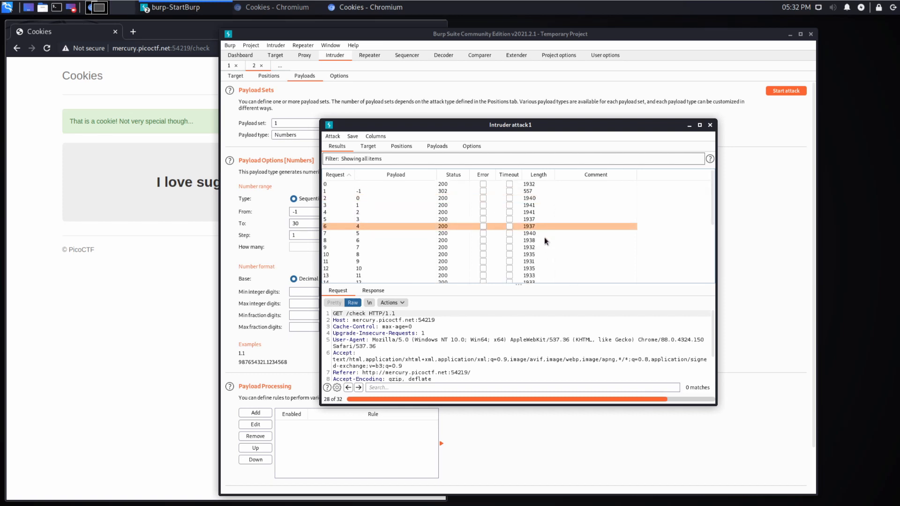
{"action": "scroll", "scroll_direction": "down", "scroll_amount": 3}
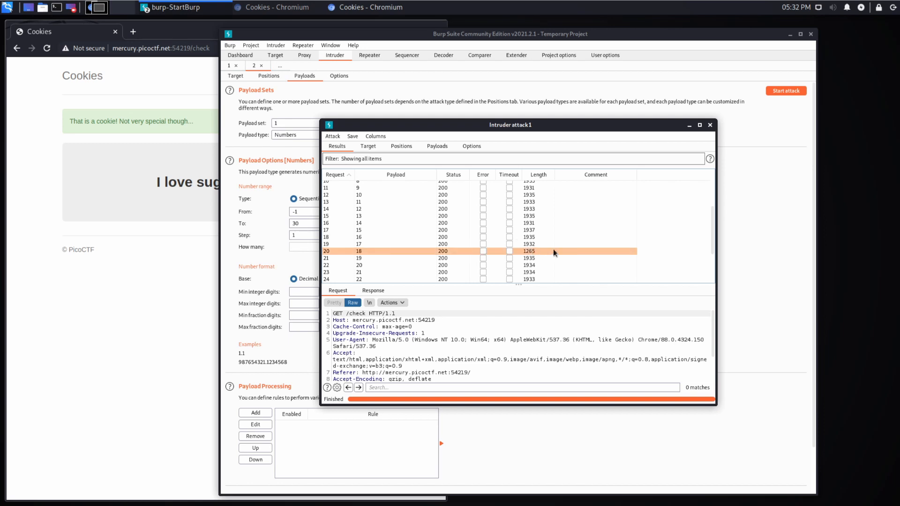
{"action": "scroll", "scroll_direction": "up", "scroll_amount": 3}
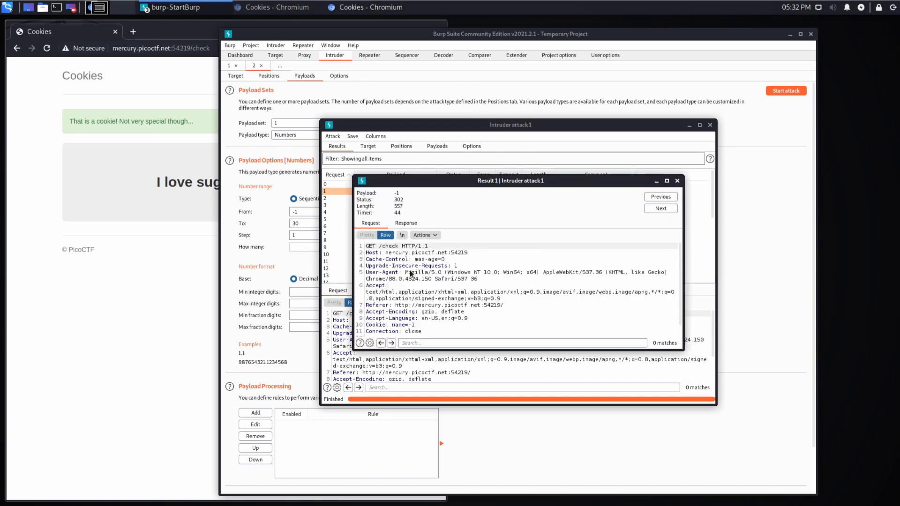
Inspect the server response for payload -1 in Burp Intruder results, then close it.
{"action": "left_click", "coordinate": [405, 223]}
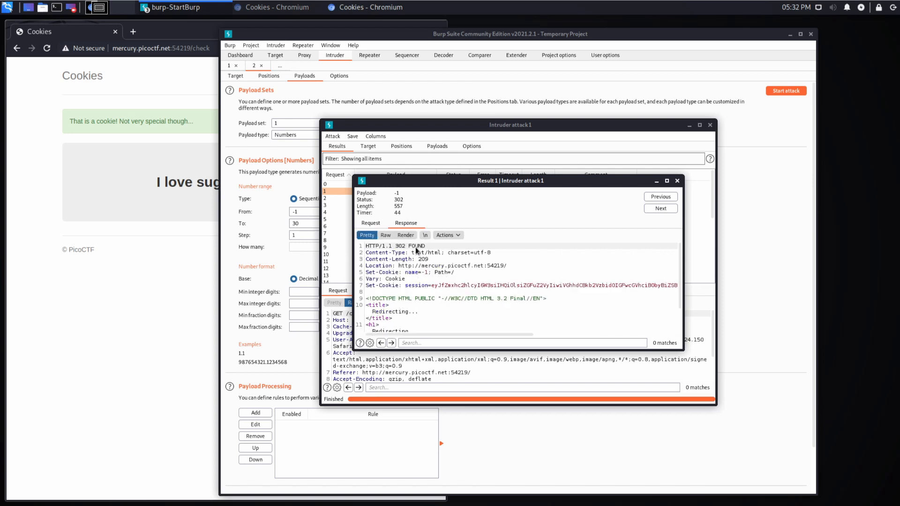
{"action": "scroll", "scroll_direction": "down", "scroll_amount": 3}
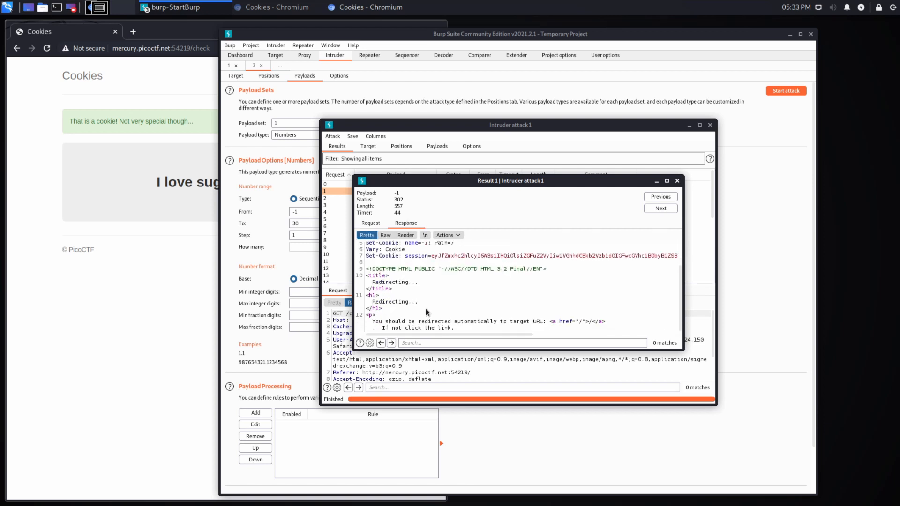
{"action": "scroll", "scroll_direction": "up", "scroll_amount": 3}
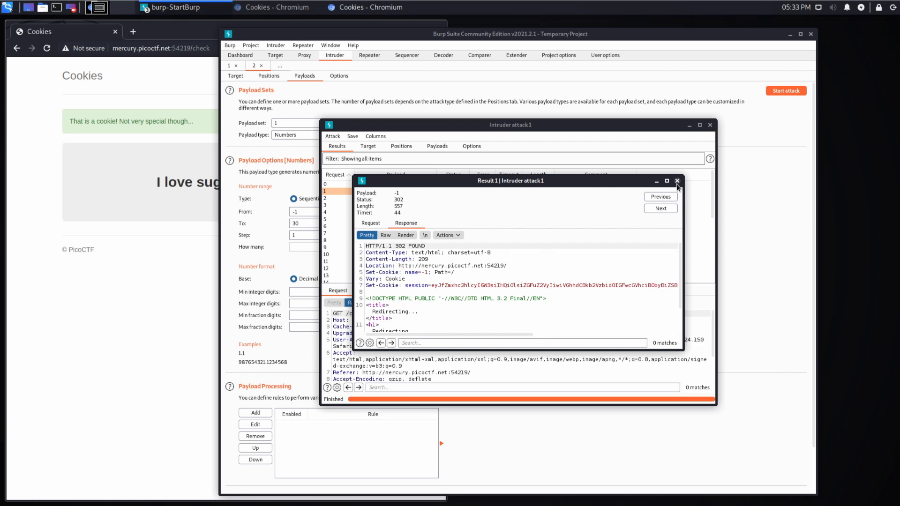
{"action": "left_click", "coordinate": [677, 180]}
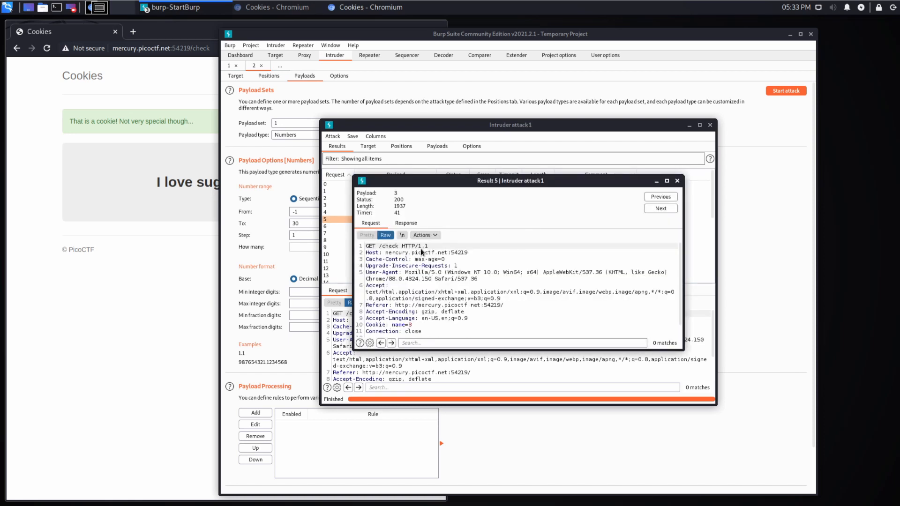
View payload 3's 'I love gingersnap cookies!' response, close it, and return to the Cookies page.
{"action": "left_click", "coordinate": [405, 223]}
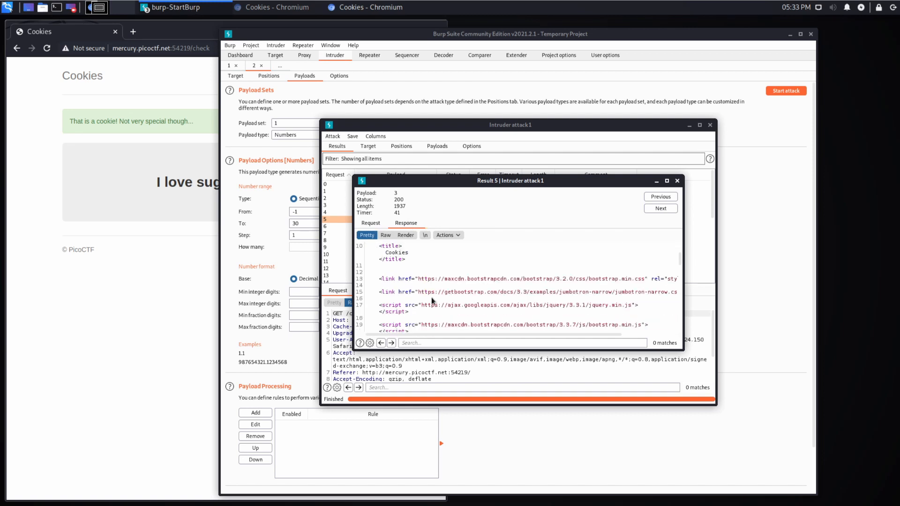
{"action": "scroll", "scroll_direction": "down", "scroll_amount": 3}
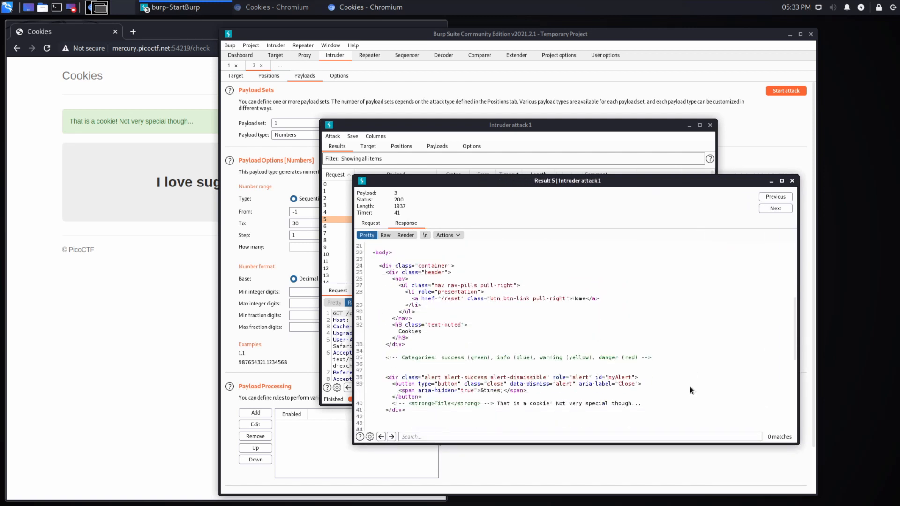
{"action": "scroll", "scroll_direction": "down", "scroll_amount": 3}
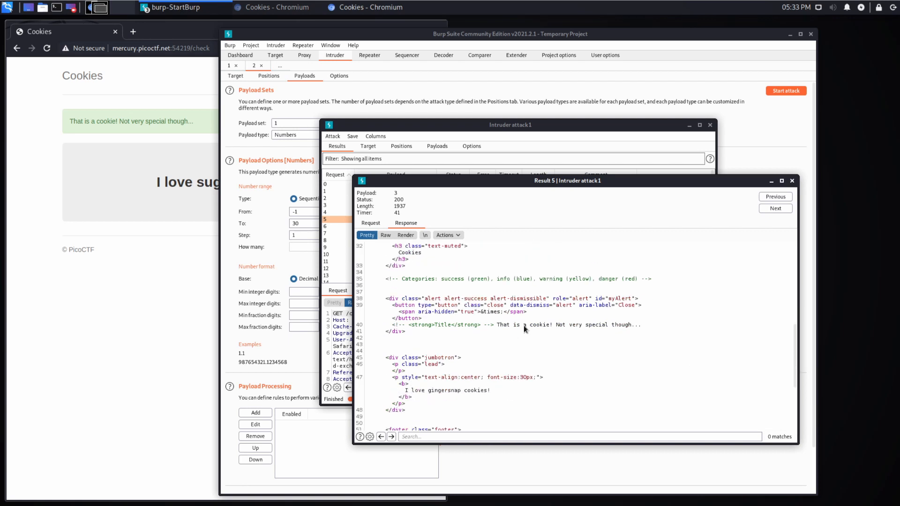
{"action": "mouse_move", "coordinate": [492, 394]}
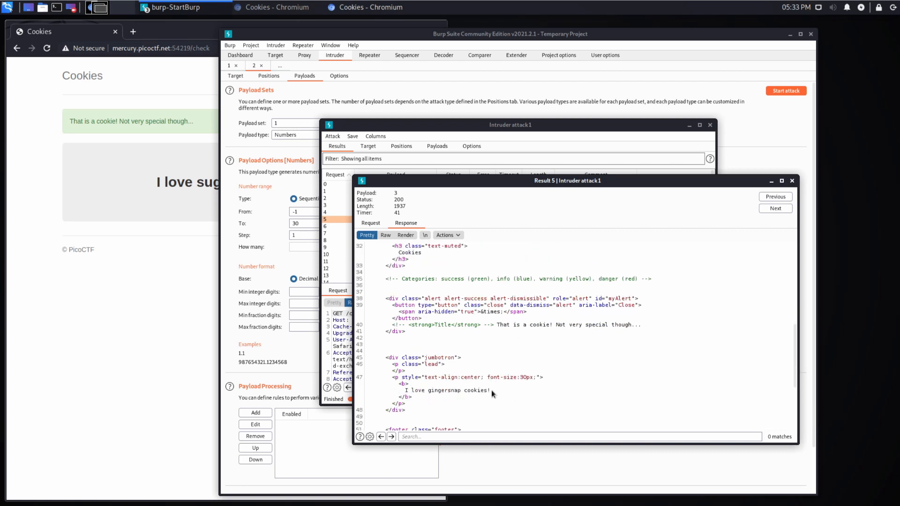
{"action": "left_click", "coordinate": [791, 180]}
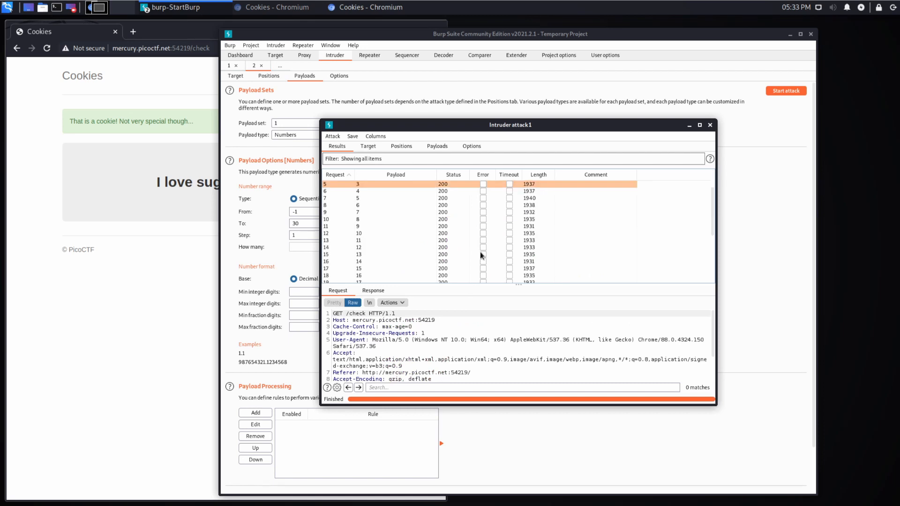
{"action": "scroll", "scroll_direction": "down", "scroll_amount": 3}
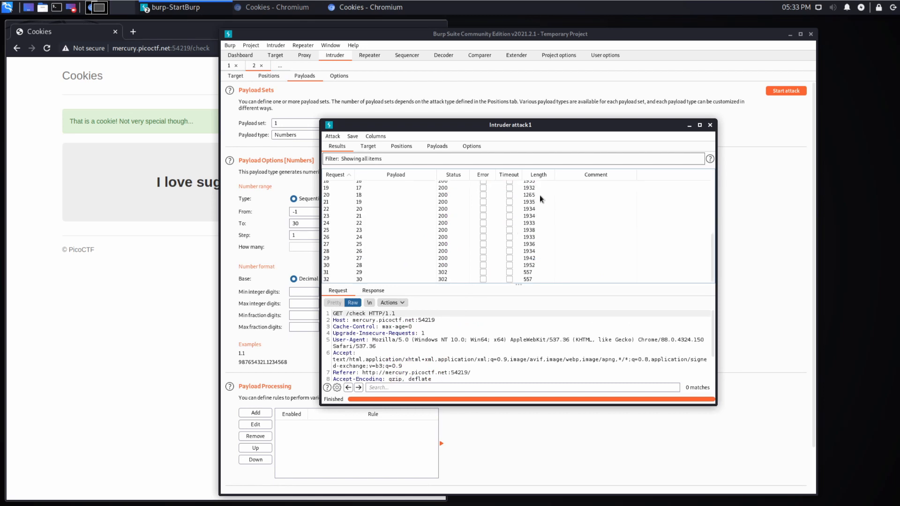
{"action": "left_click", "coordinate": [529, 195]}
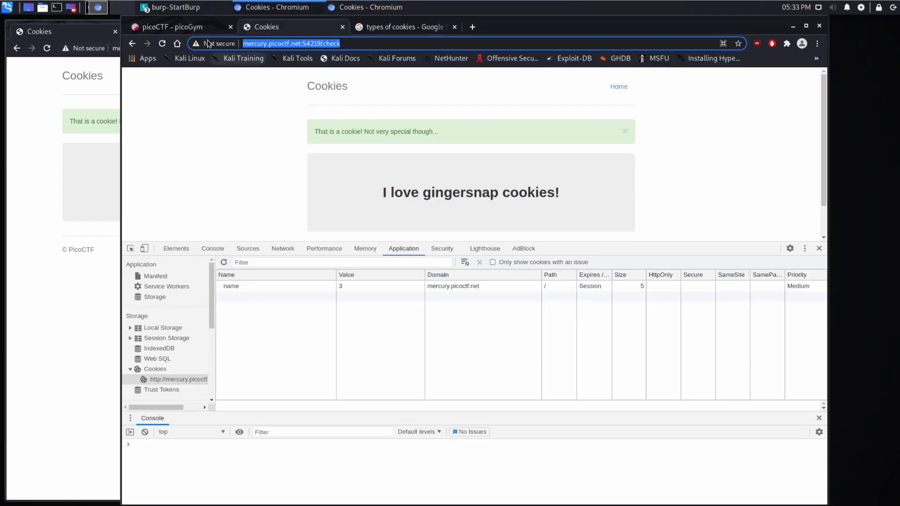
Paste the Cookies challenge flag into the picoGym flag field and submit it.
{"action": "left_click", "coordinate": [169, 27]}
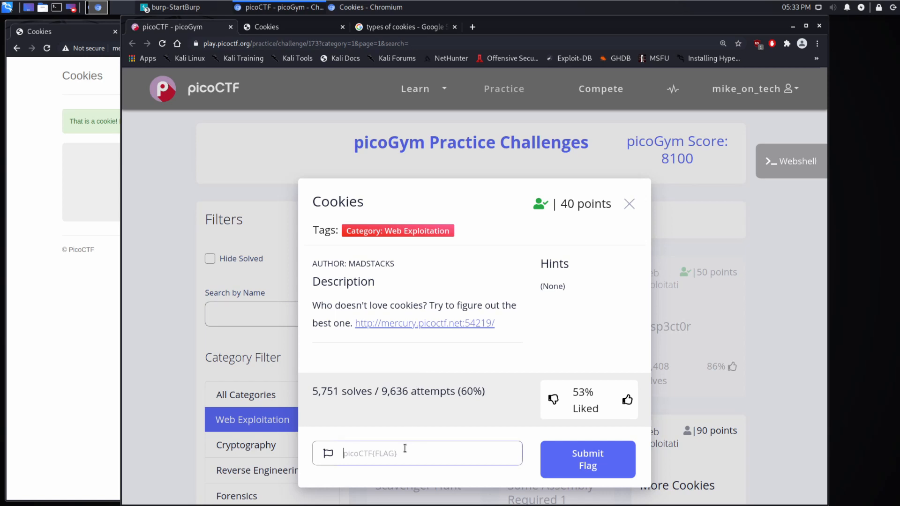
{"action": "left_click", "coordinate": [424, 323]}
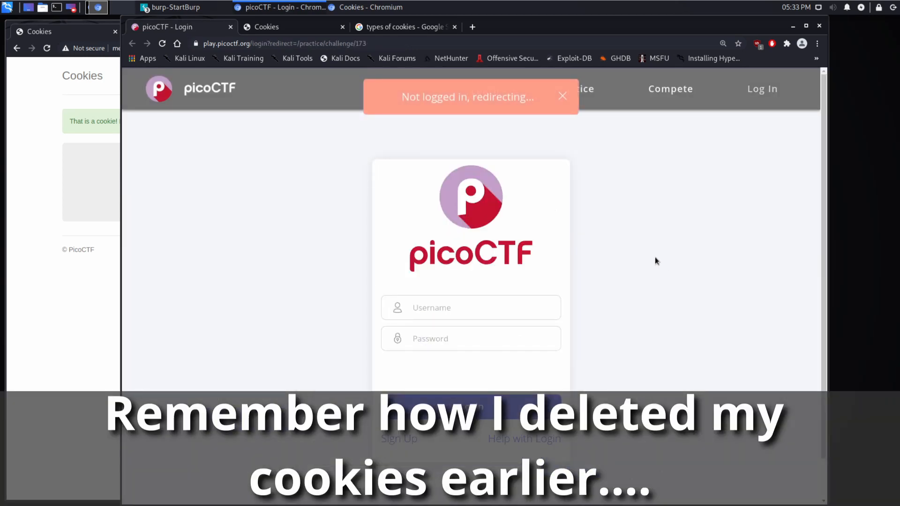
{"action": "mouse_move", "coordinate": [420, 276]}
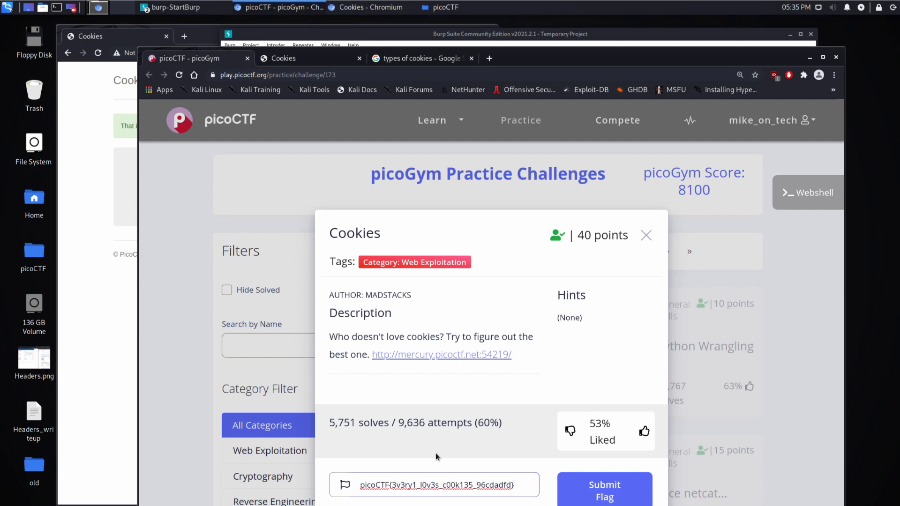
{"action": "left_click", "coordinate": [604, 489]}
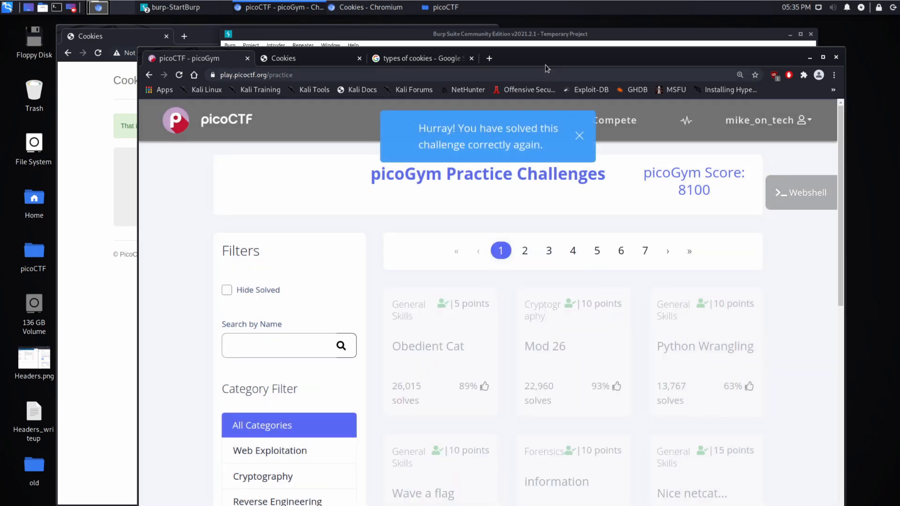
{"action": "mouse_move", "coordinate": [522, 98]}
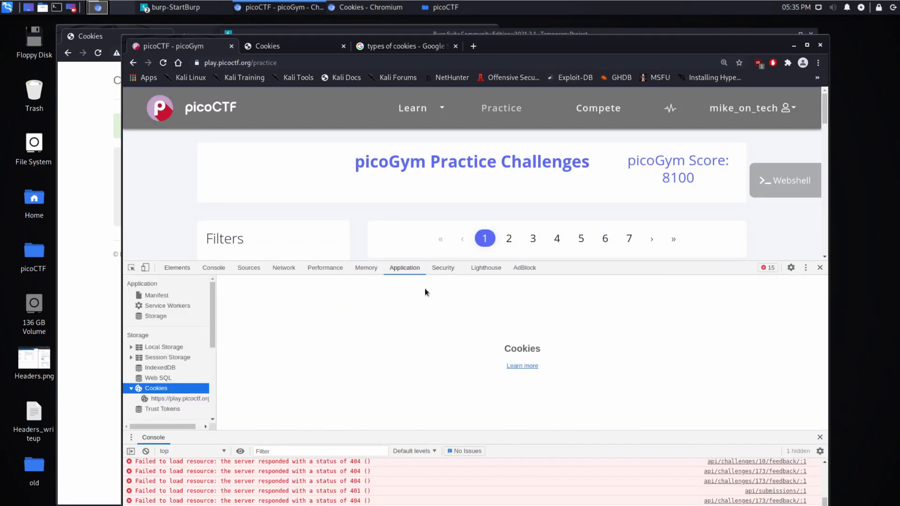
{"action": "mouse_move", "coordinate": [179, 399]}
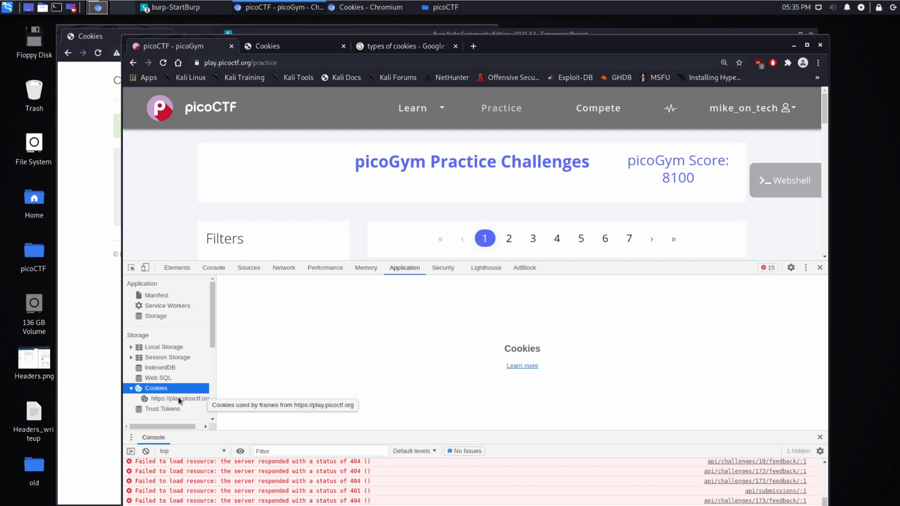
List play.picoctf.org cookies in DevTools and show the full sessionid value.
{"action": "left_click", "coordinate": [179, 398]}
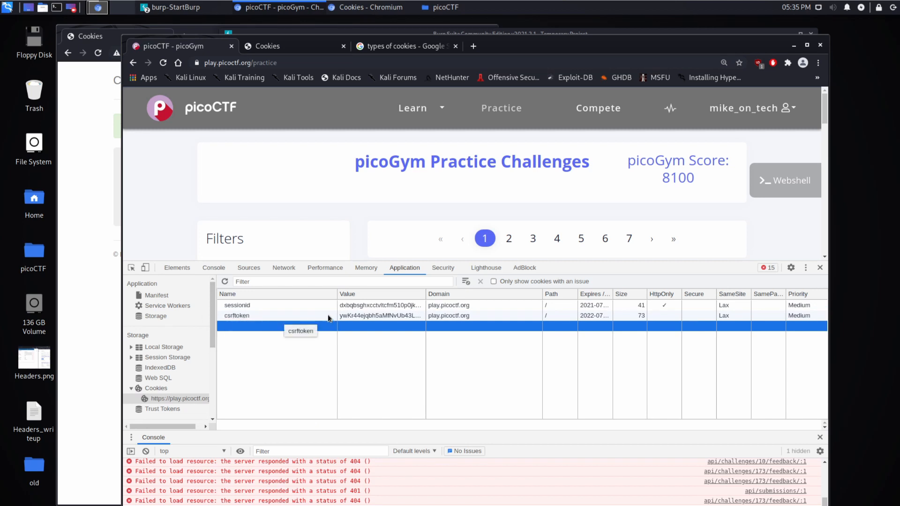
{"action": "left_click", "coordinate": [236, 305]}
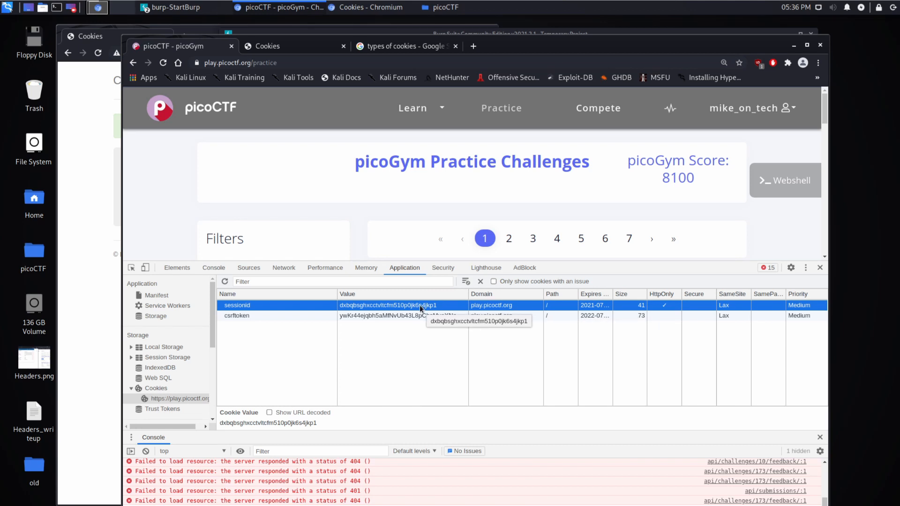
{"action": "mouse_move", "coordinate": [382, 356]}
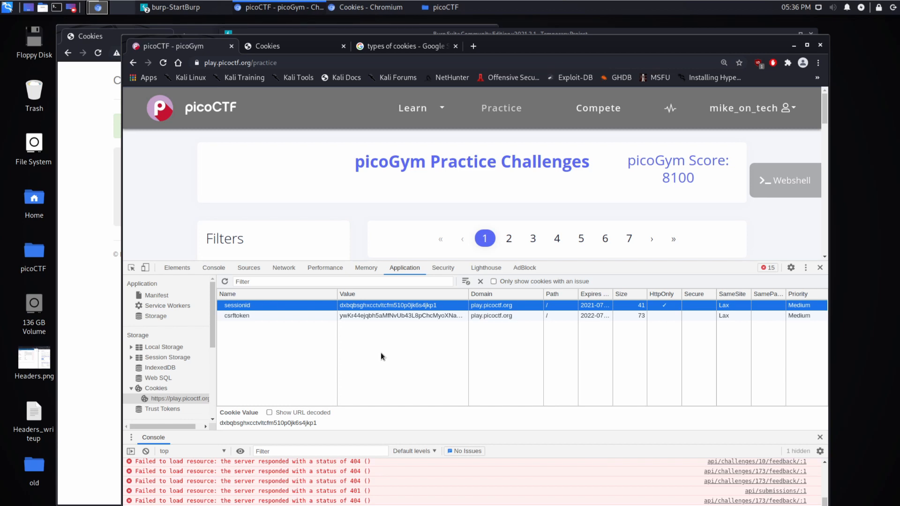
{"action": "mouse_move", "coordinate": [268, 183]}
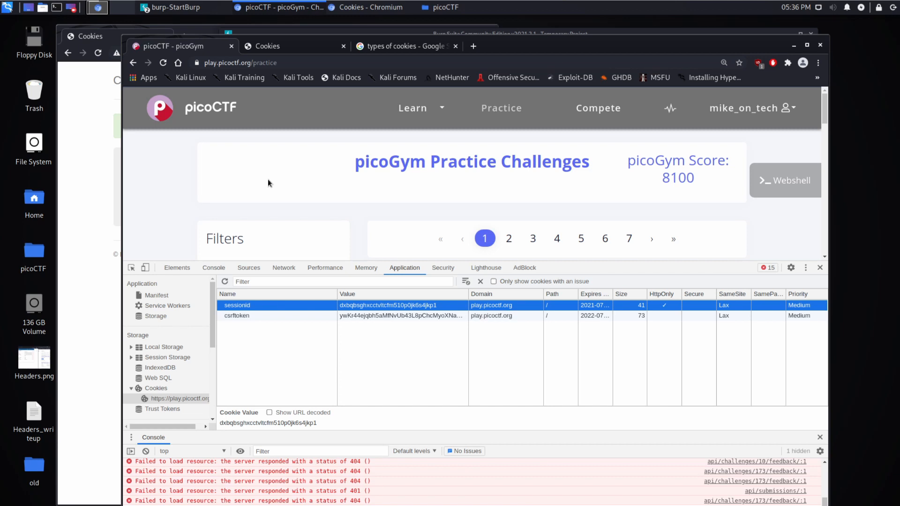